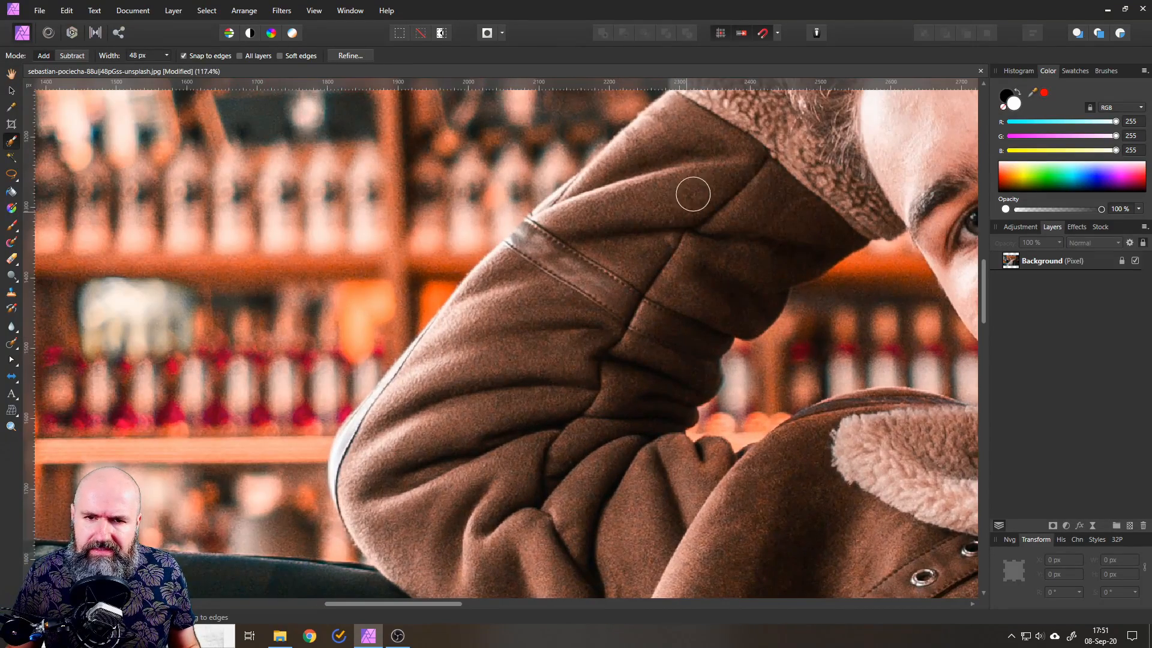
mouse_move(520, 406)
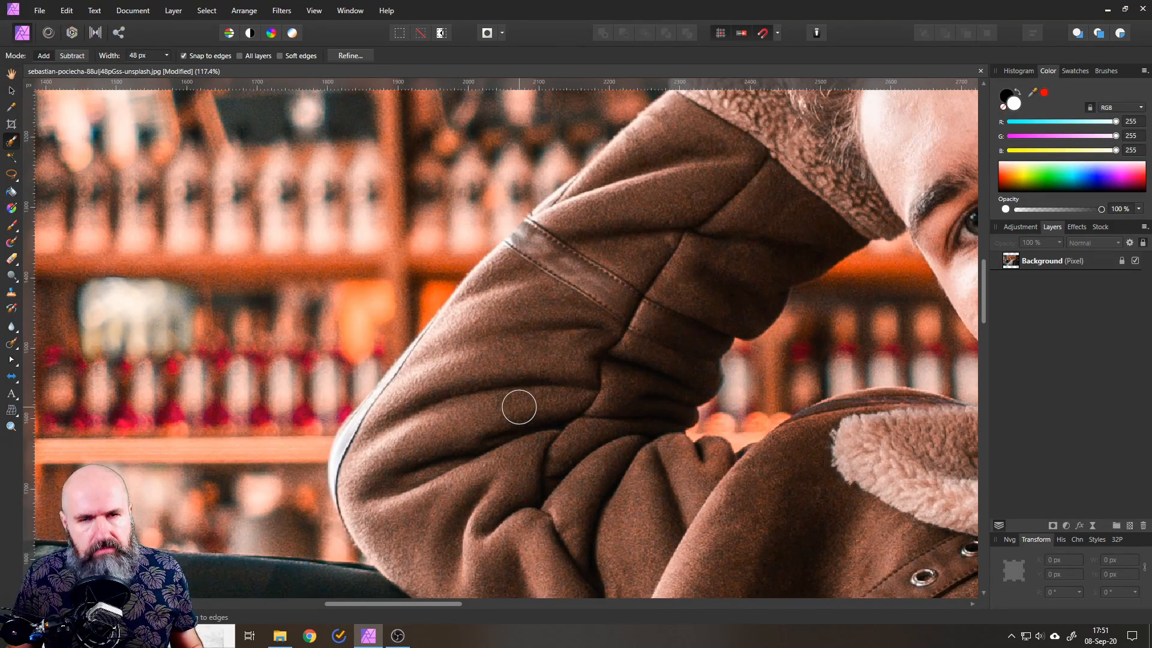
mouse_move(434, 258)
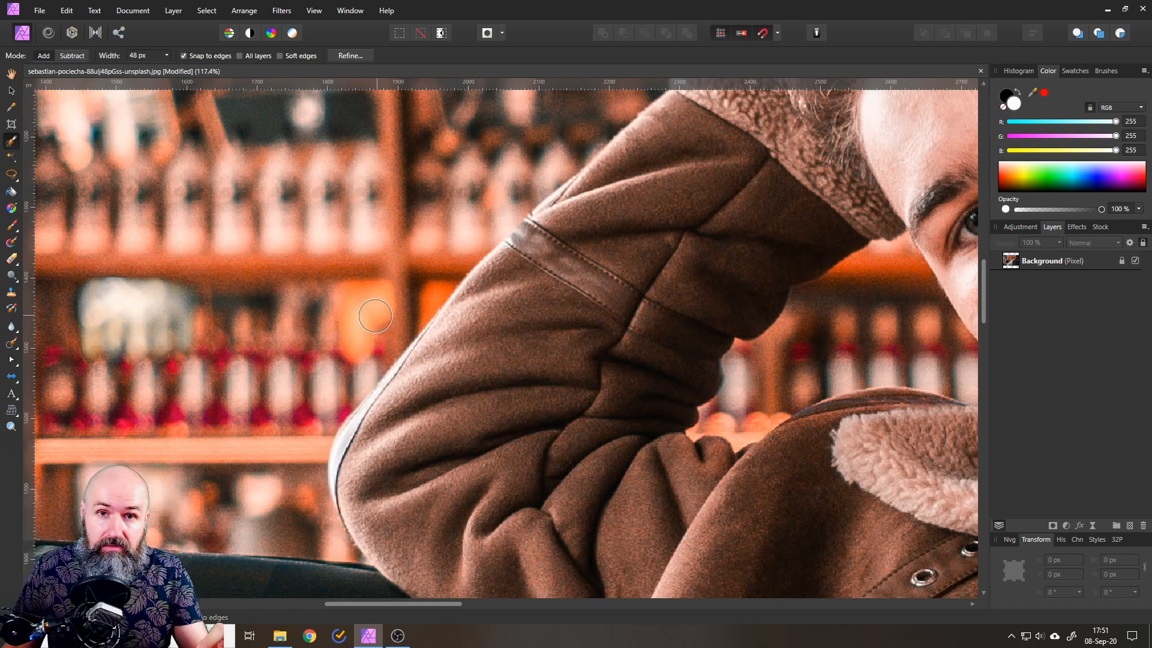
mouse_move(419, 384)
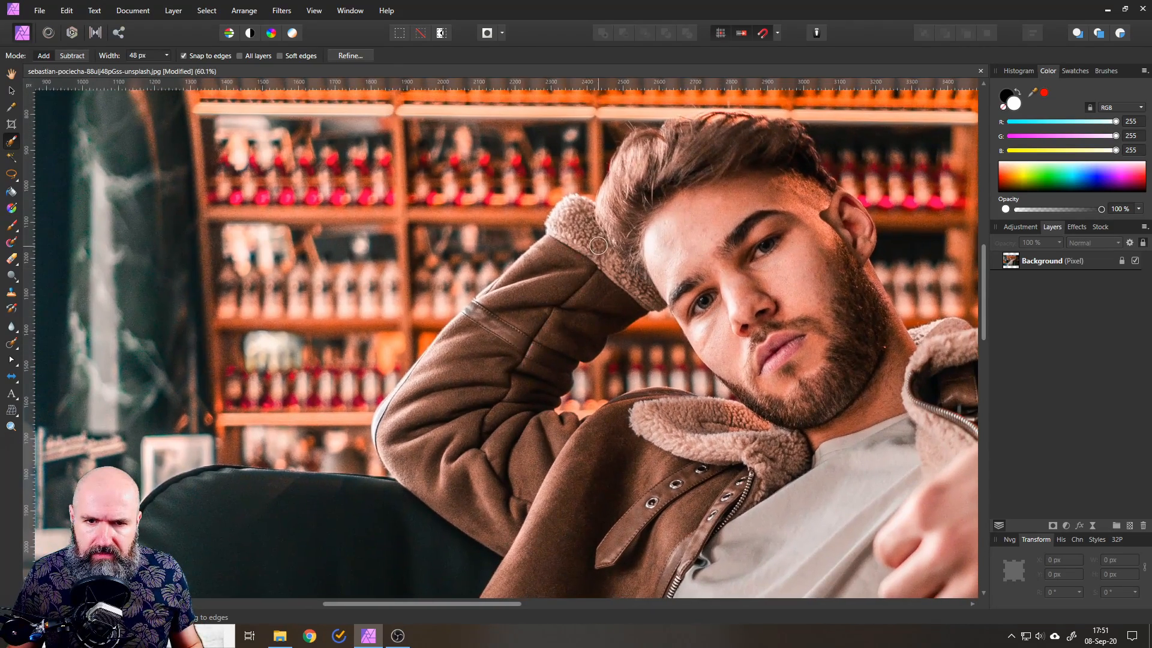
mouse_move(593, 257)
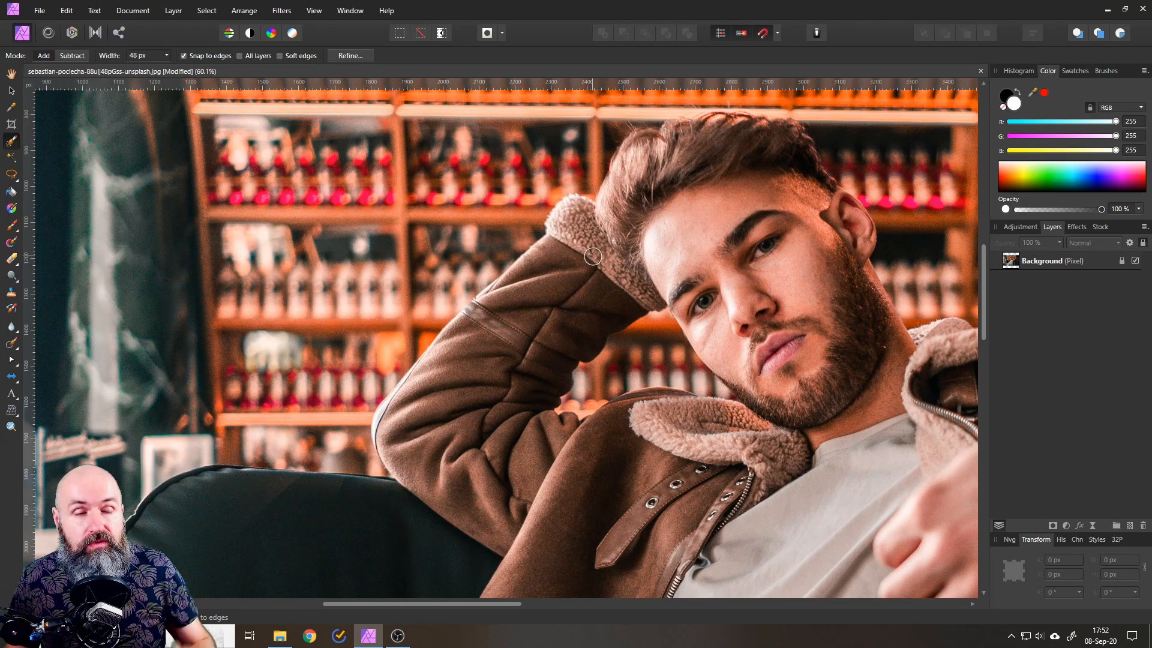
mouse_move(12, 143)
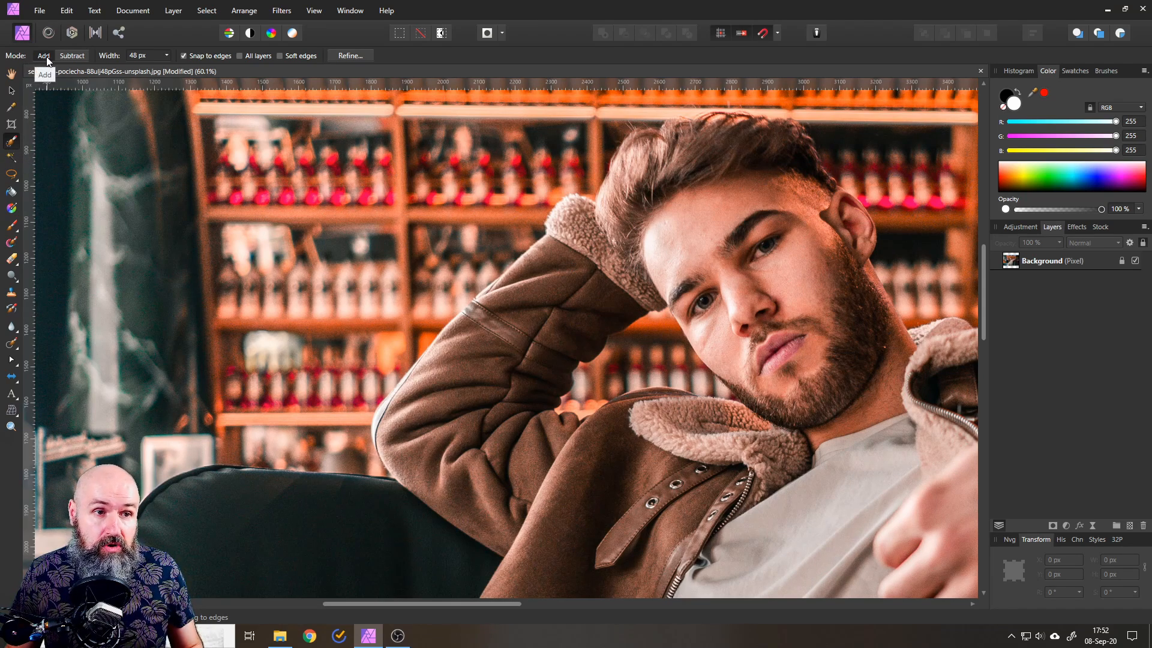
mouse_move(594, 241)
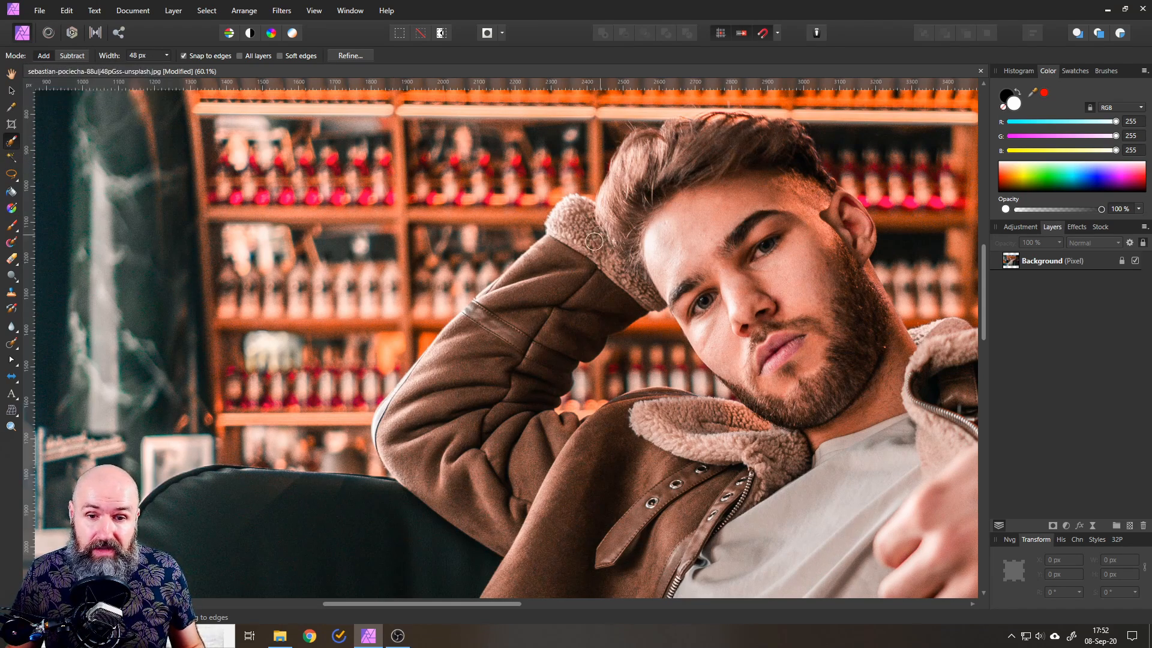
Brush a selection over the jacket arm and furry cuff, extending along the lower edge
left_click_drag(595, 243, 406, 428)
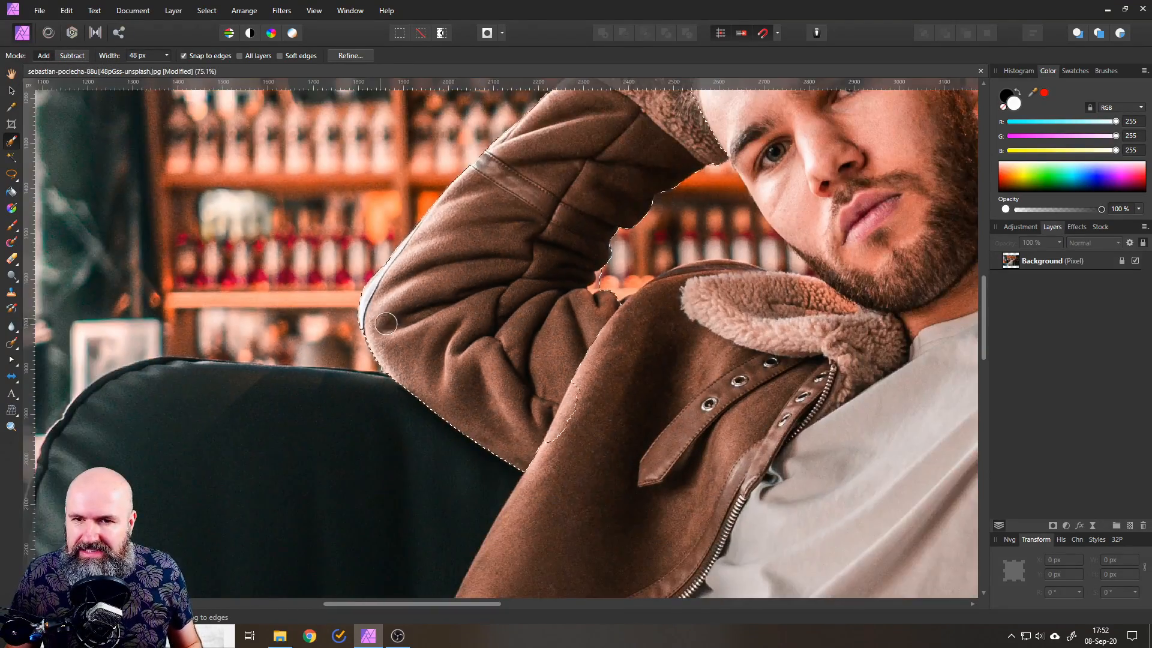
left_click_drag(386, 324, 420, 218)
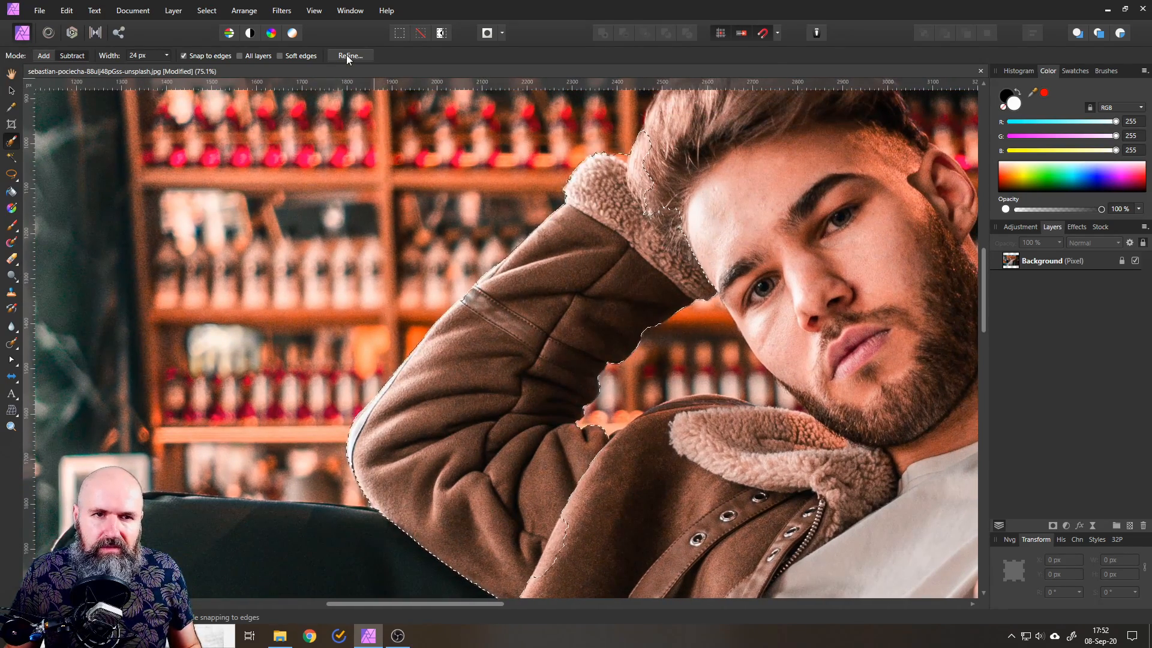
In Refine Selection, preview in black and white and brush the blurry arm edge as background
left_click(349, 55)
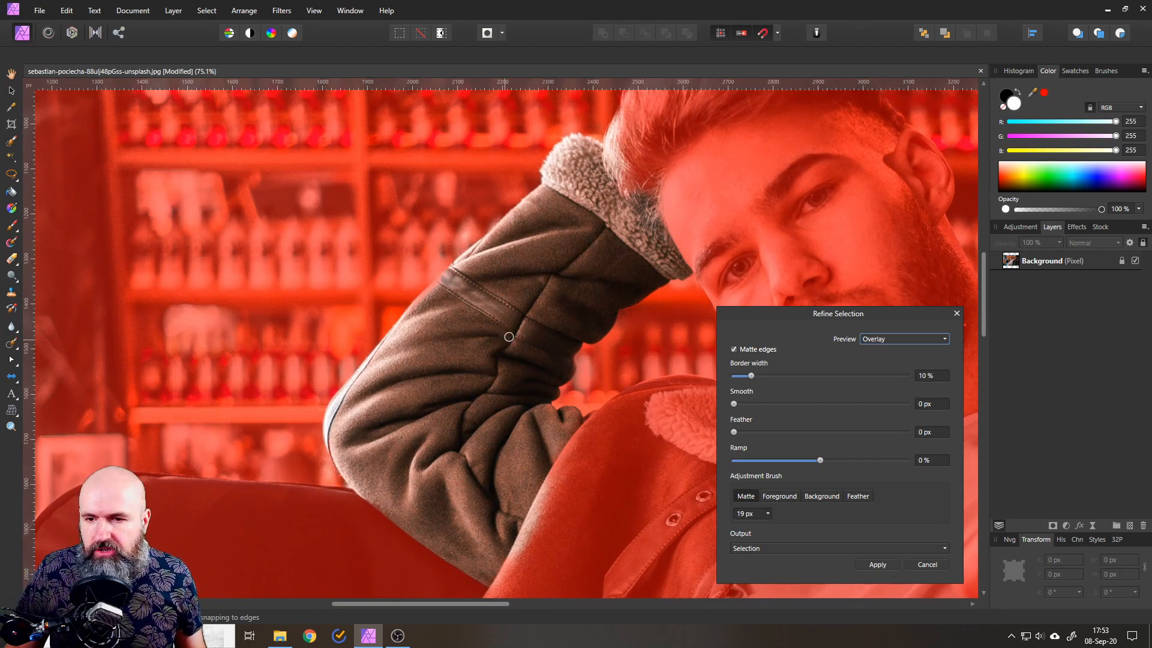
mouse_move(846, 347)
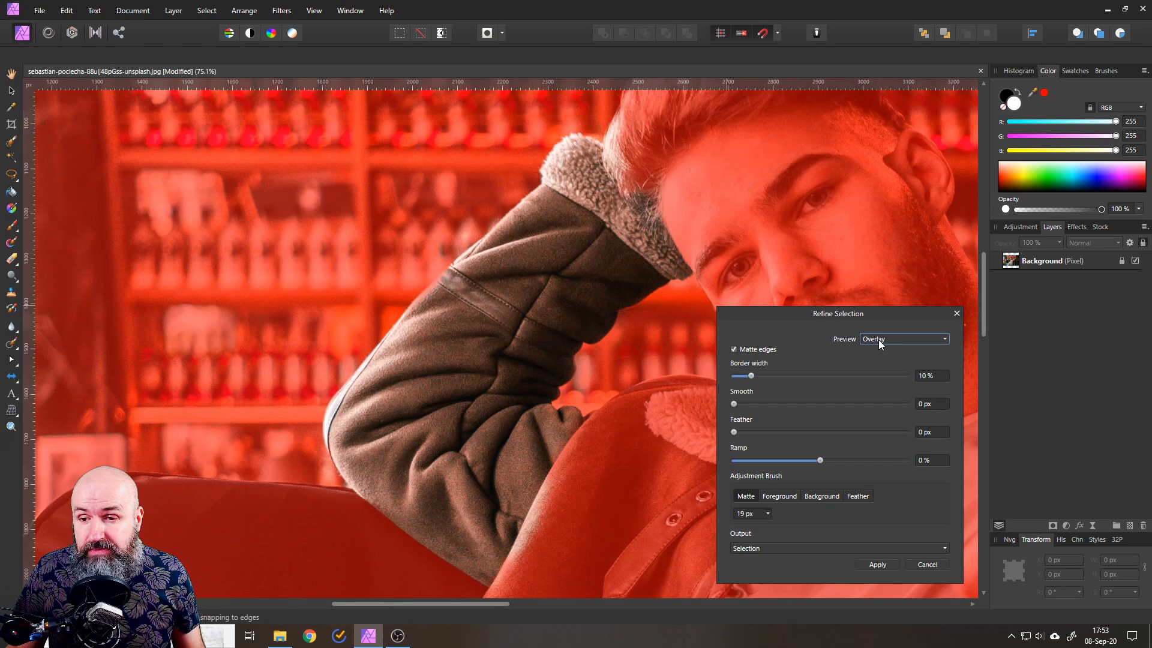
left_click(902, 338)
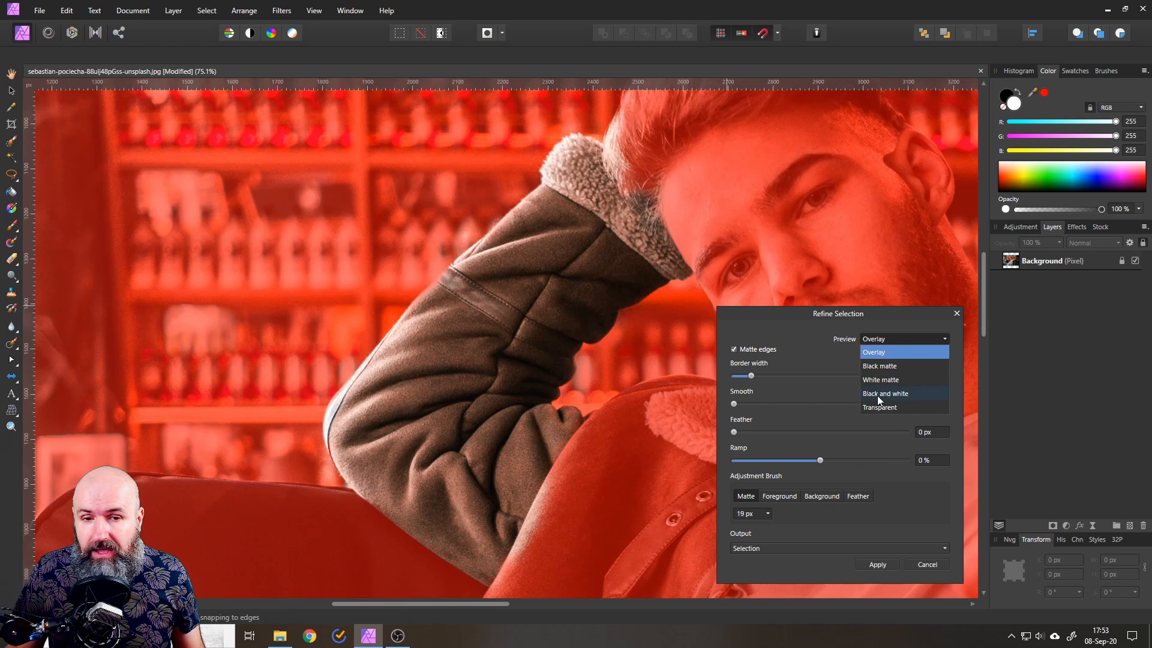
left_click(886, 393)
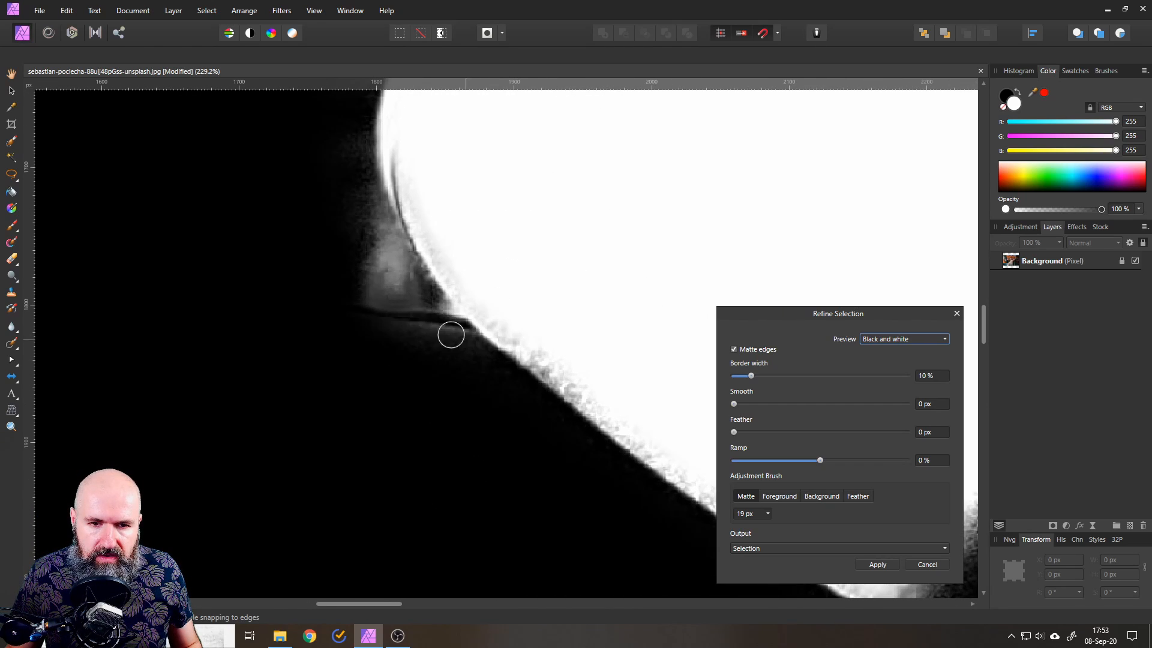
mouse_move(441, 338)
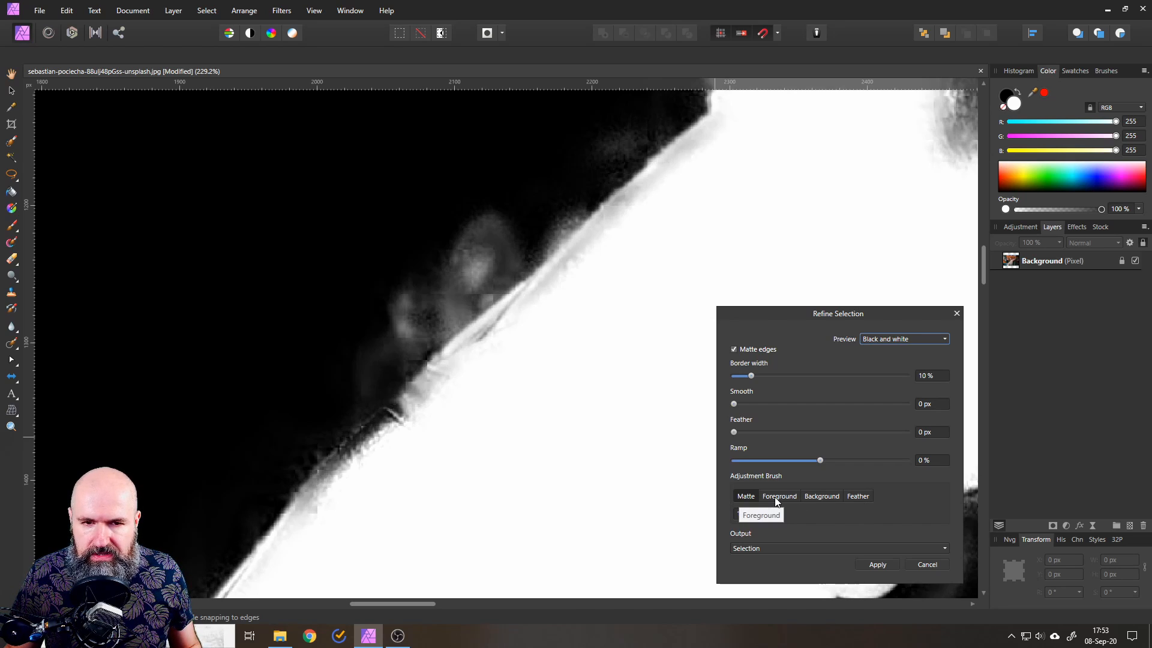
left_click(778, 496)
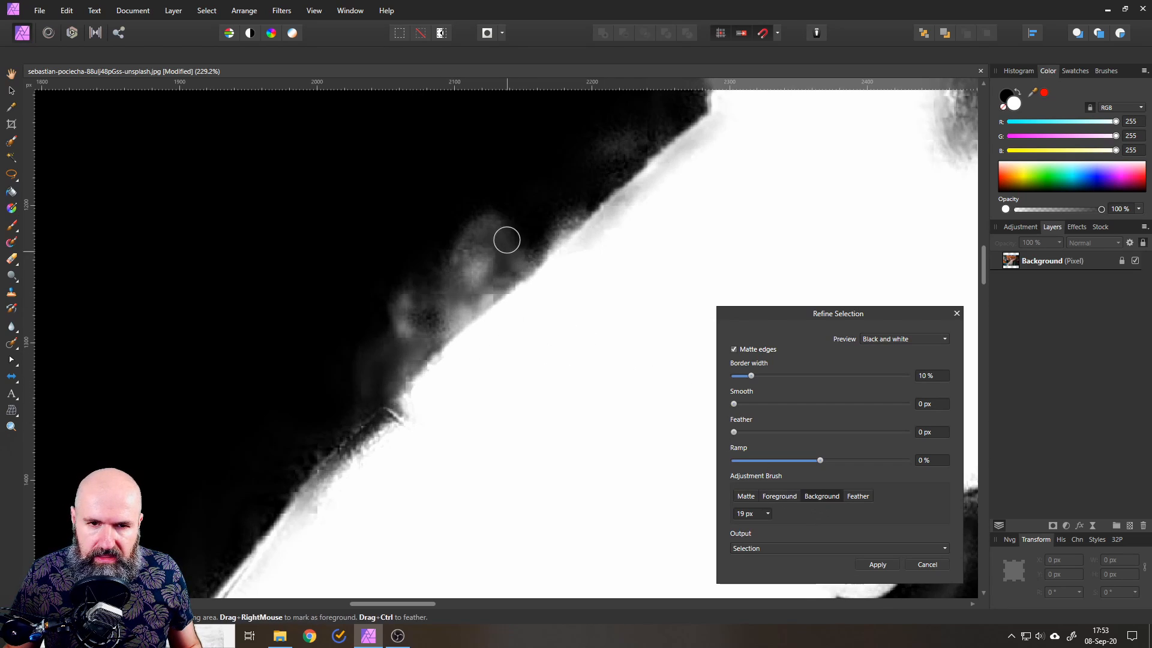
left_click_drag(506, 239, 496, 248)
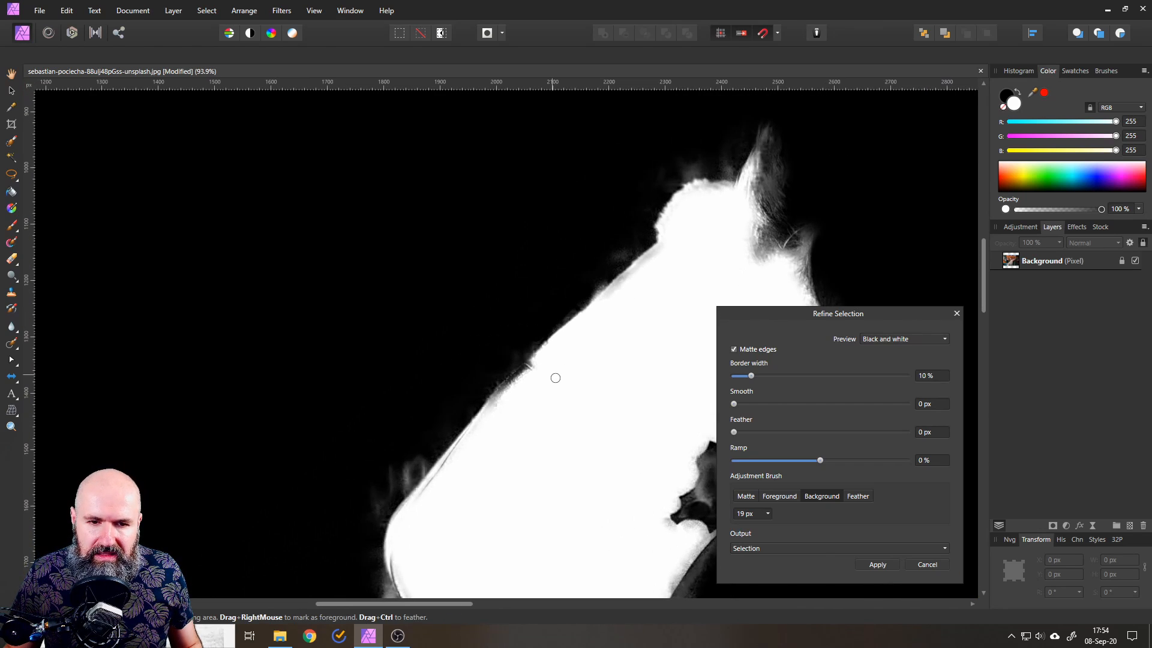
mouse_move(583, 318)
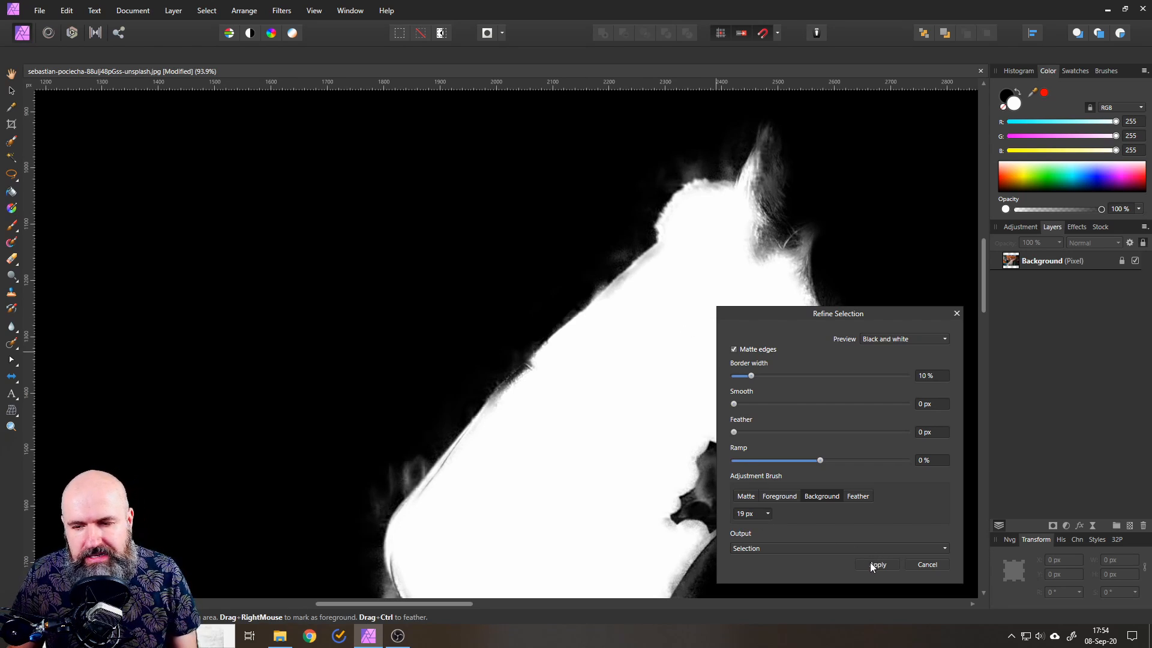
Apply the refined arm selection
left_click(877, 563)
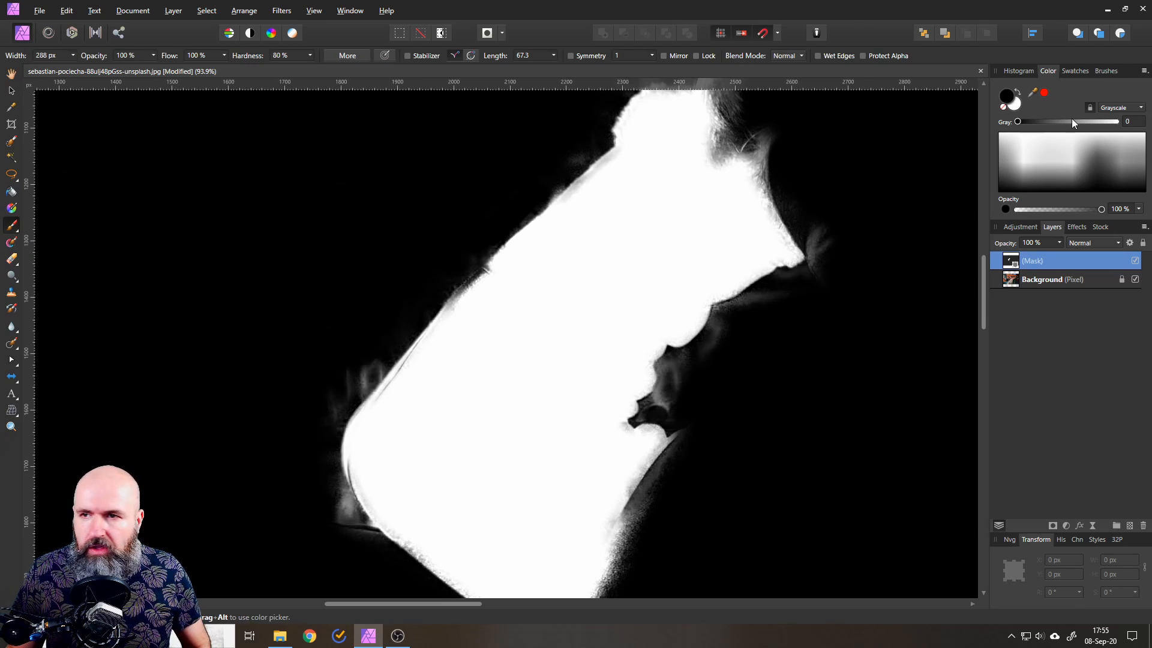
Choose the 64 px soft round brush and lower its spacing to 5%
left_click(1105, 71)
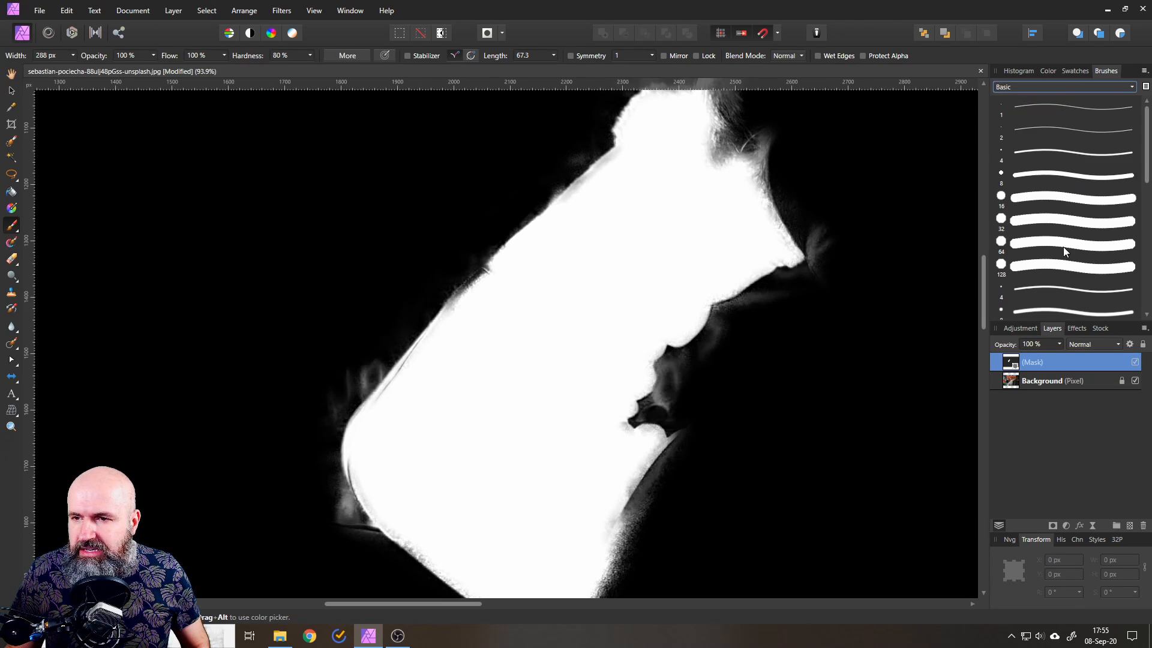
scroll("down", 3)
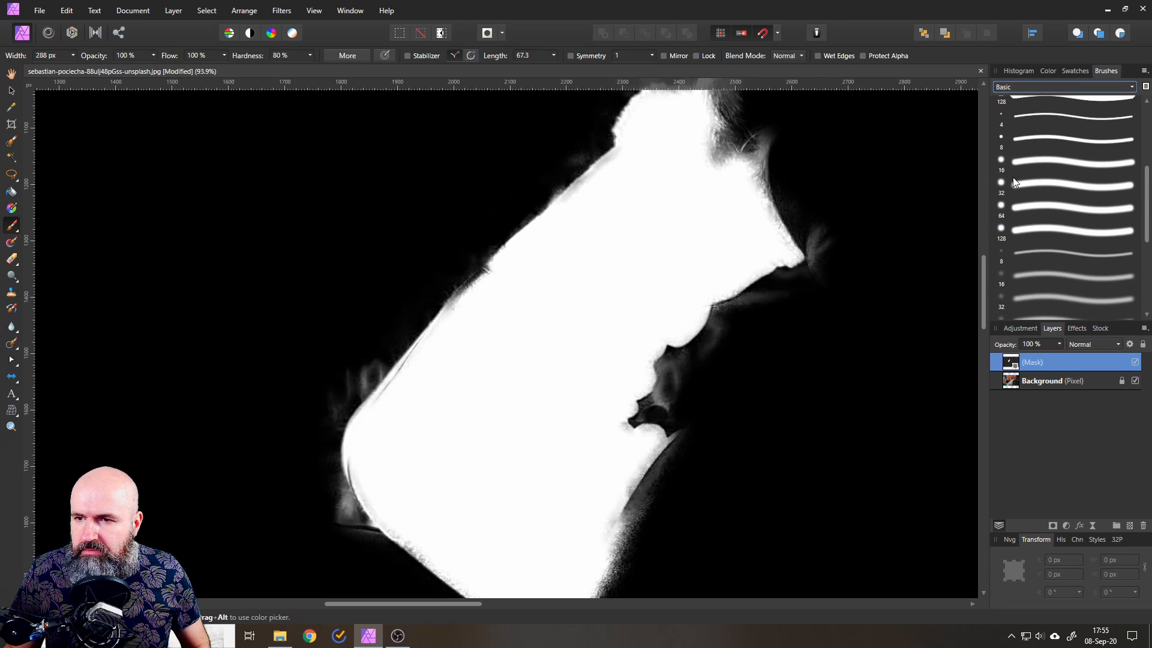
left_click(1070, 206)
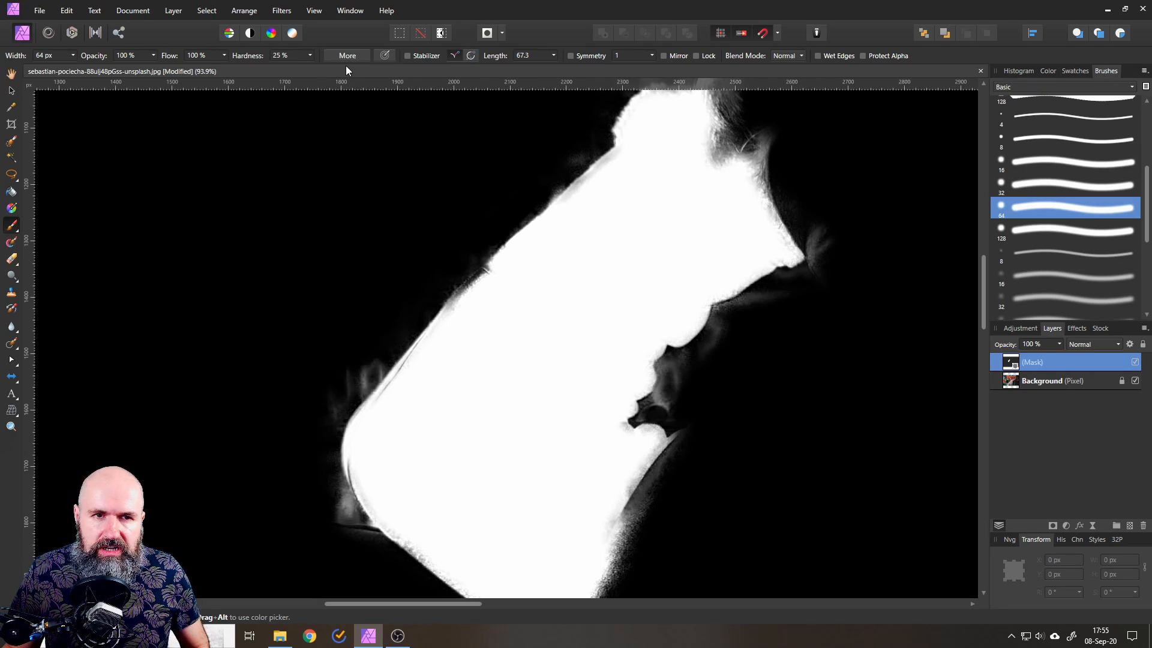
left_click(347, 55)
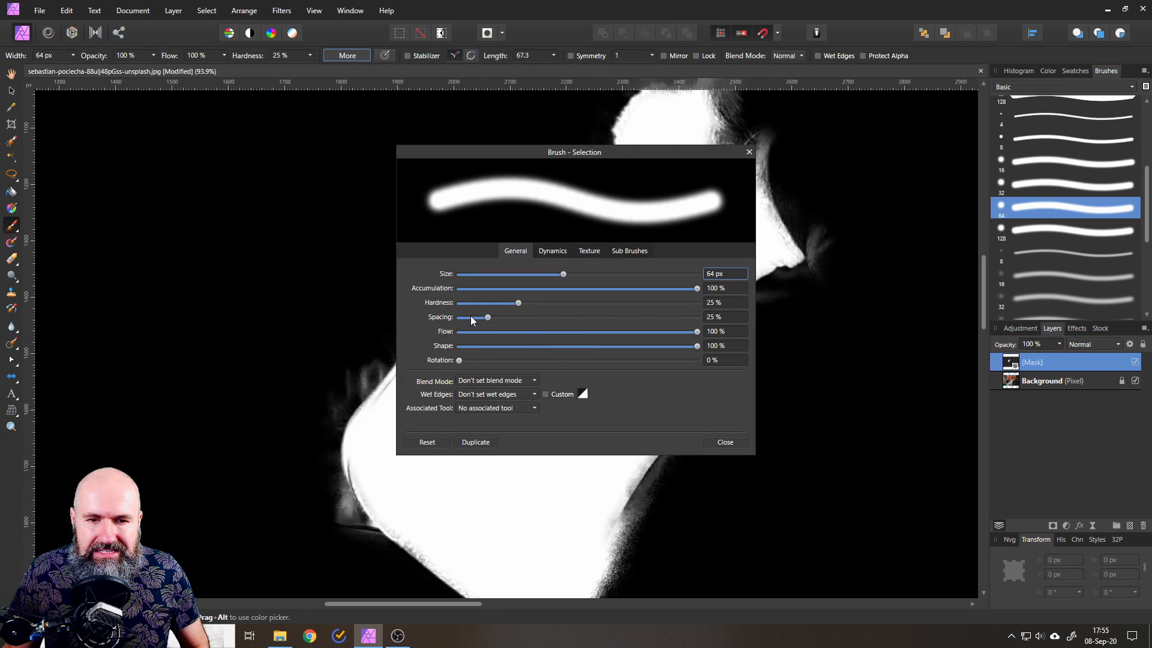
left_click_drag(488, 316, 463, 317)
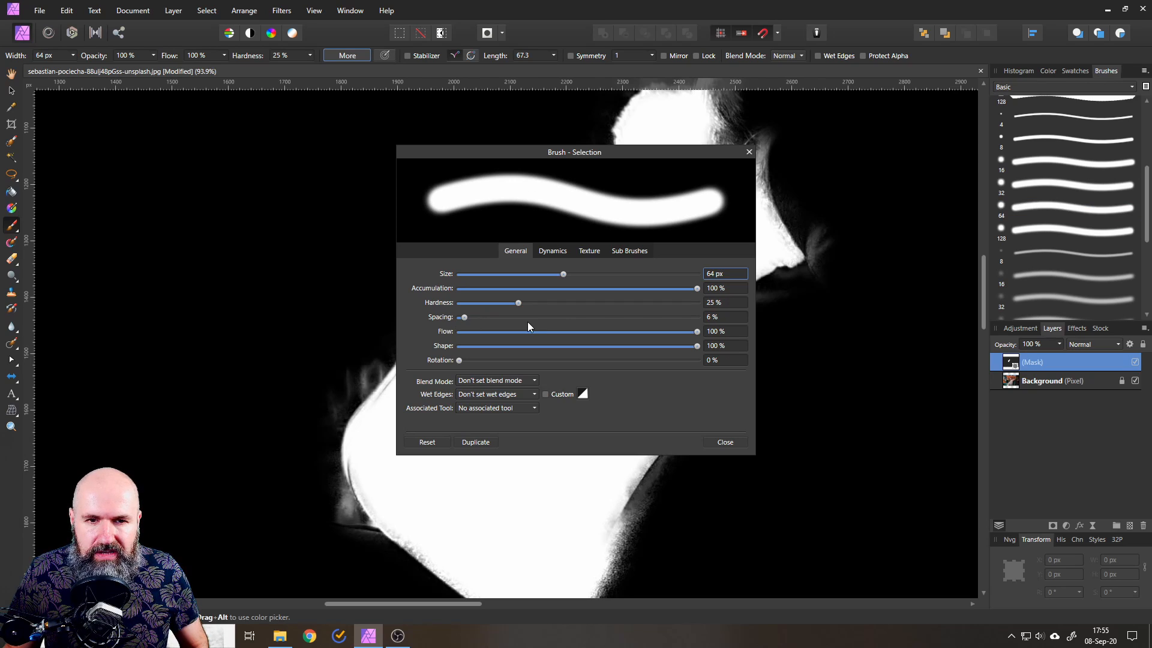
left_click_drag(463, 316, 534, 317)
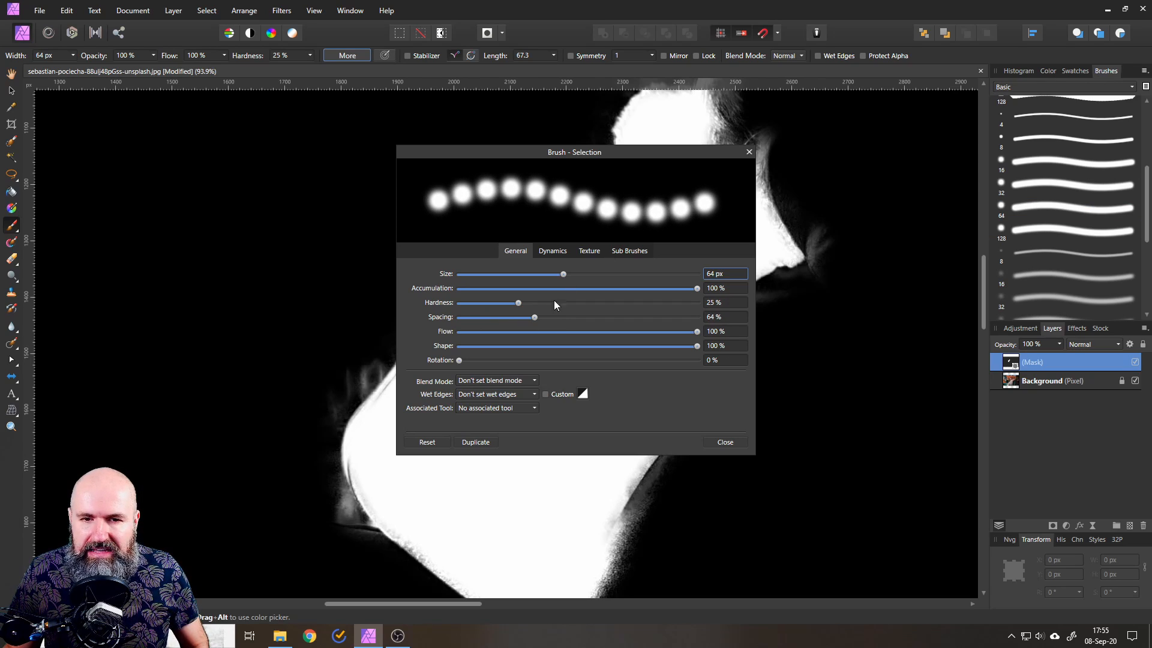
left_click_drag(534, 317, 491, 316)
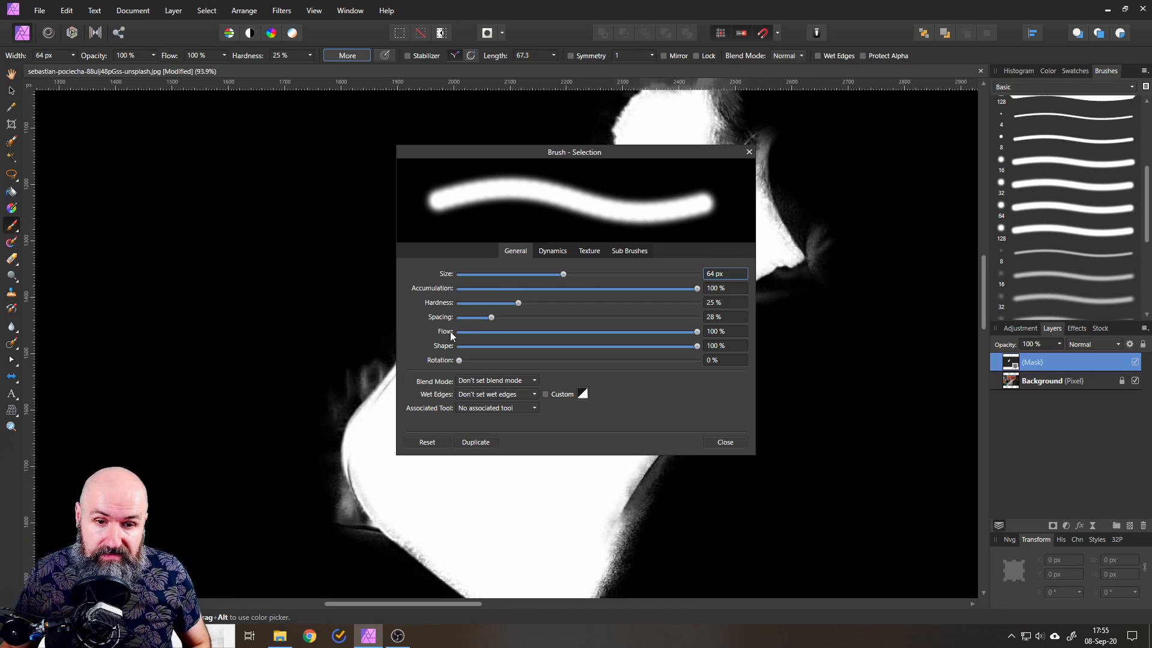
left_click_drag(491, 316, 468, 316)
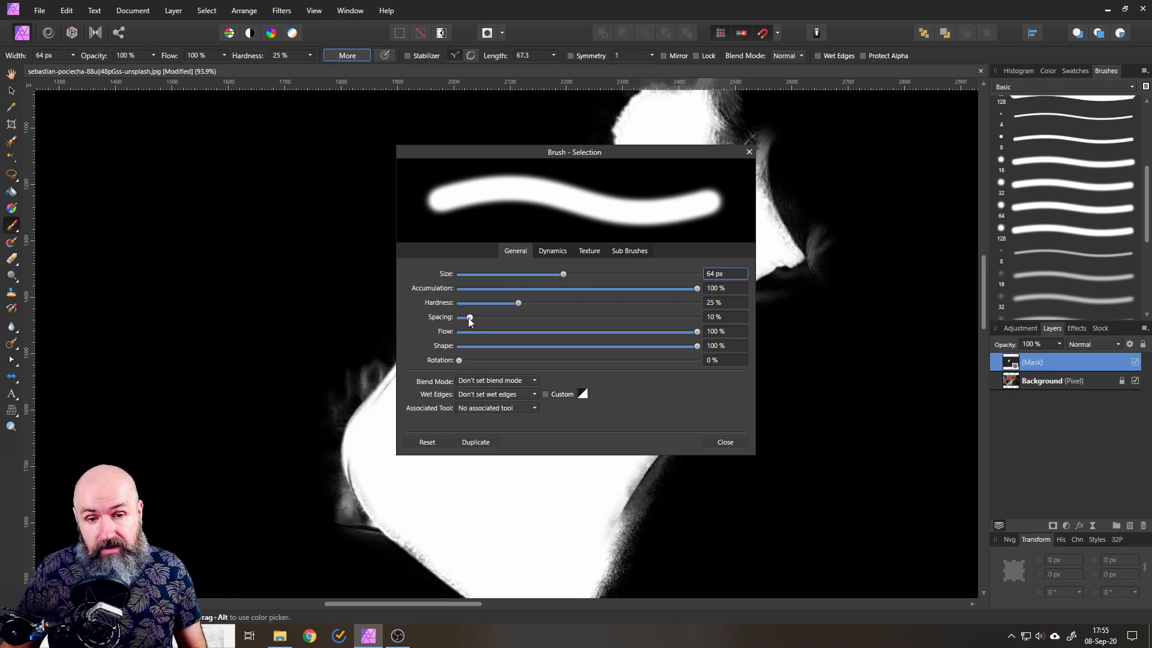
left_click_drag(468, 317, 462, 317)
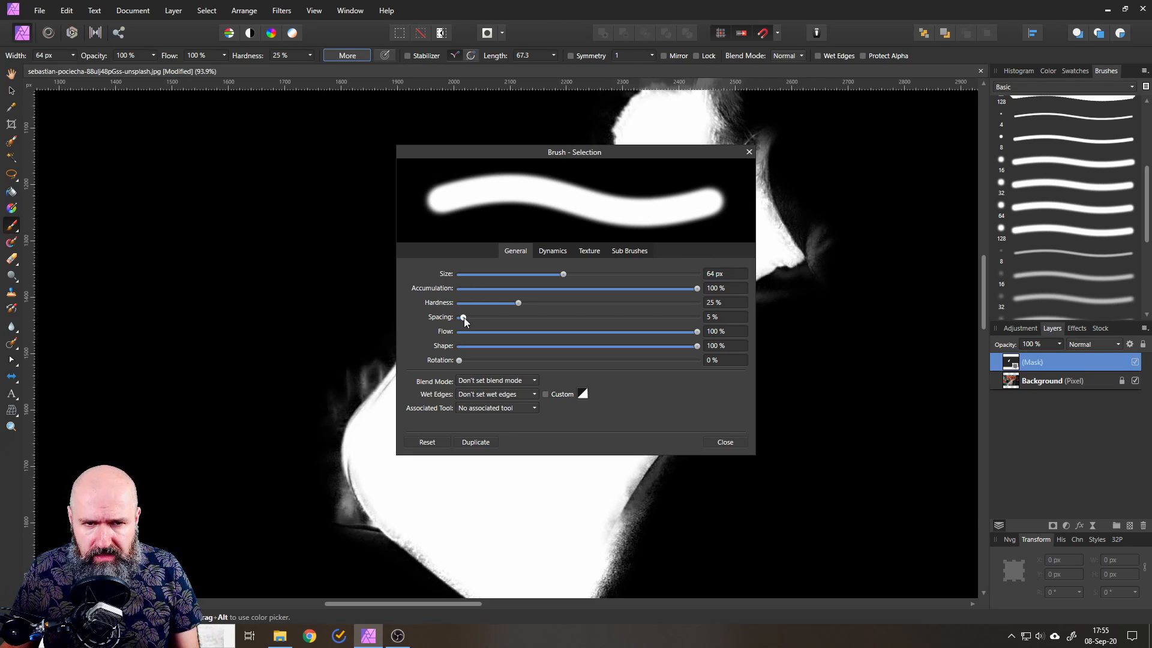
left_click(723, 441)
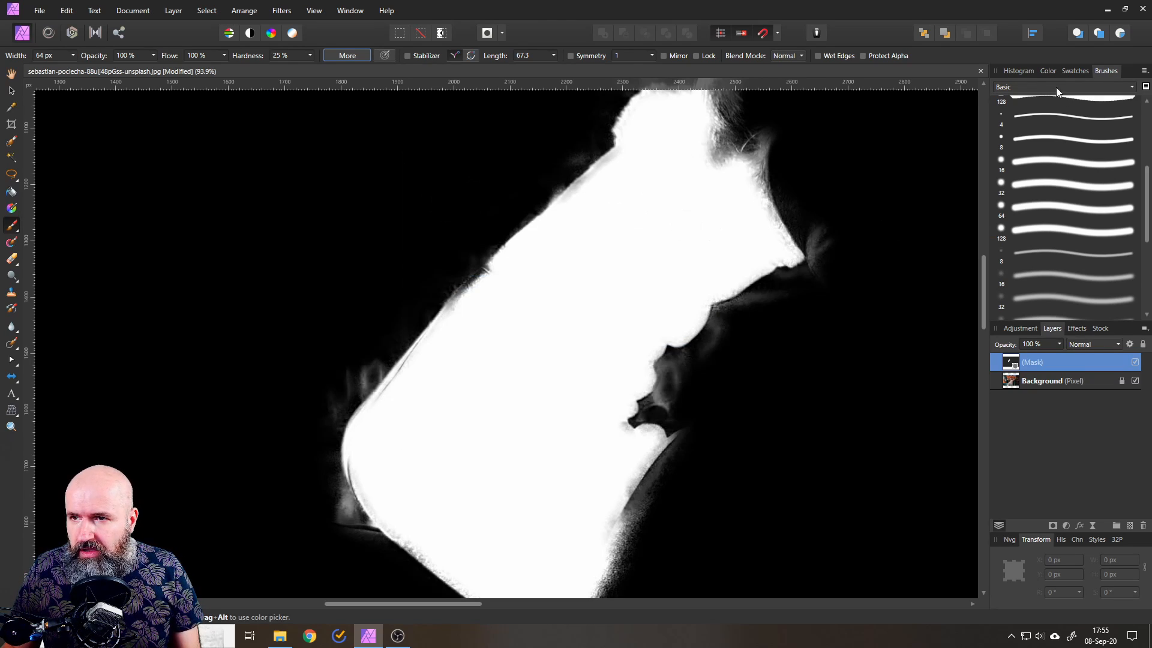
View the mask alone, return to the cutout view, and select the mask layer
left_click(1048, 71)
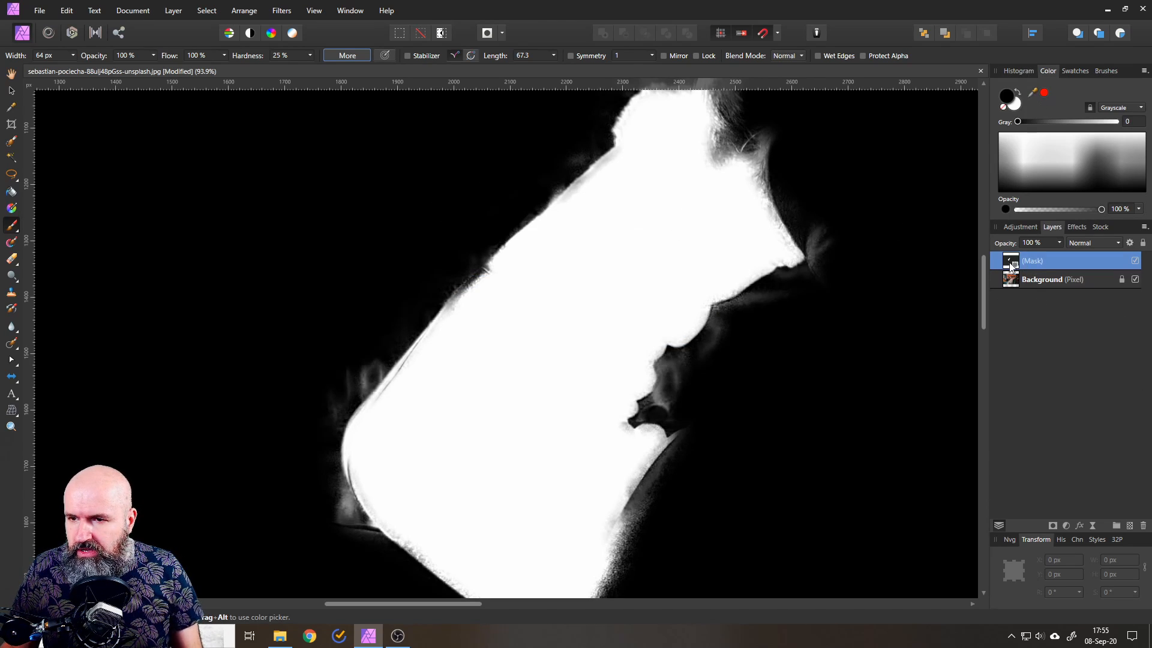
left_click(1052, 278)
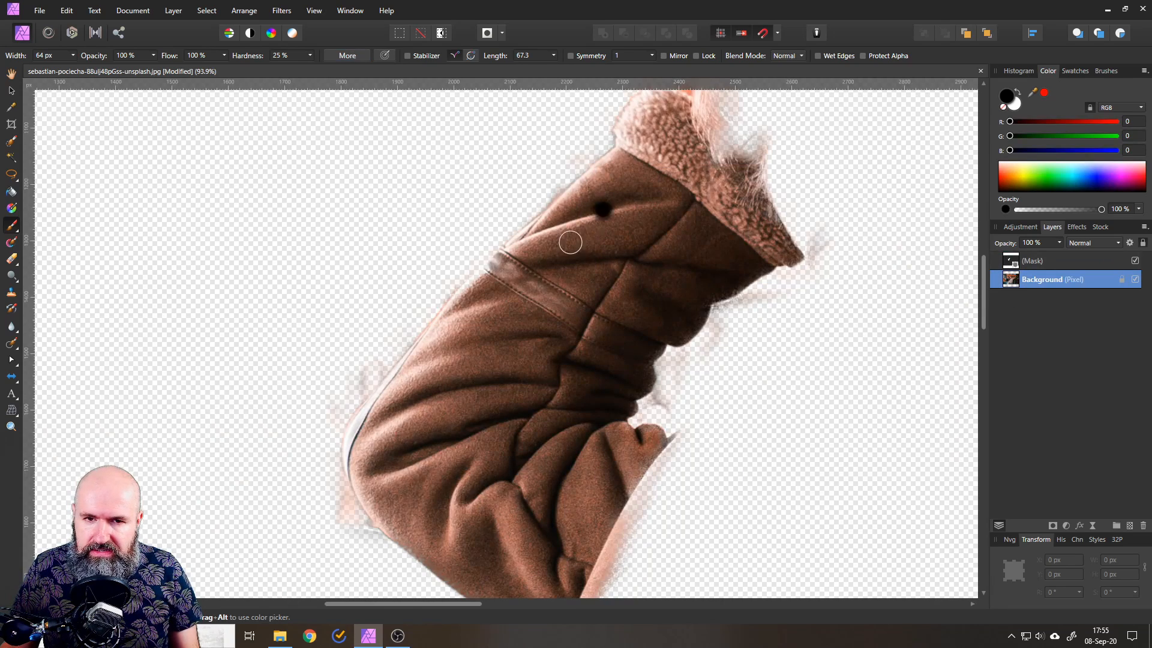
left_click(599, 209)
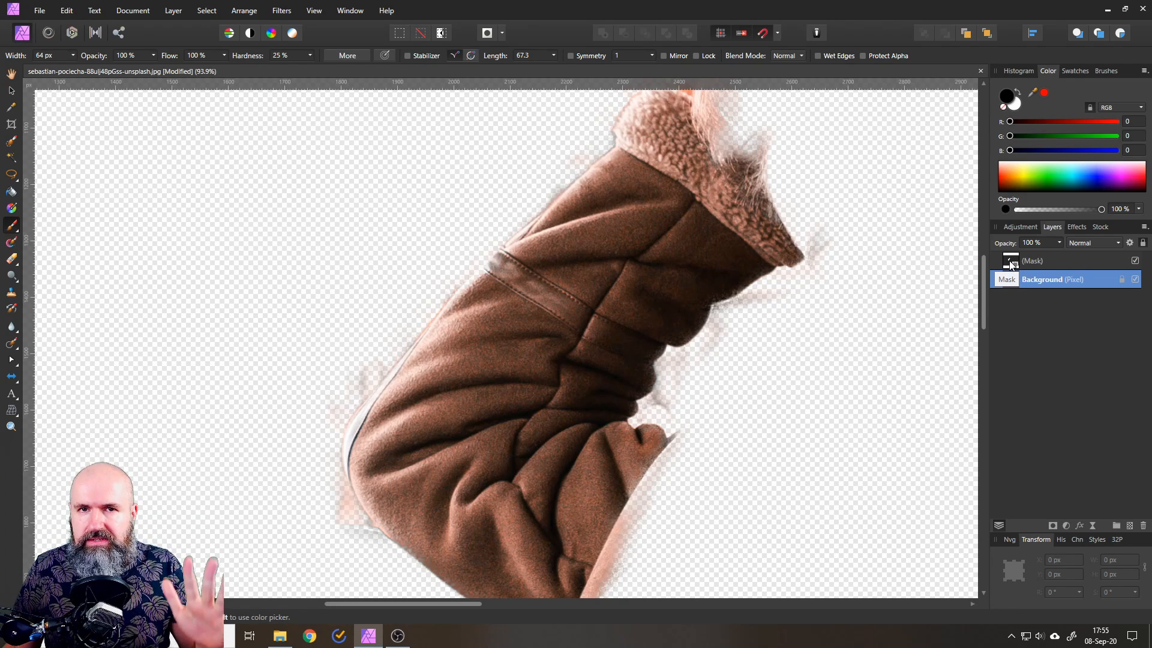
left_click(1043, 278)
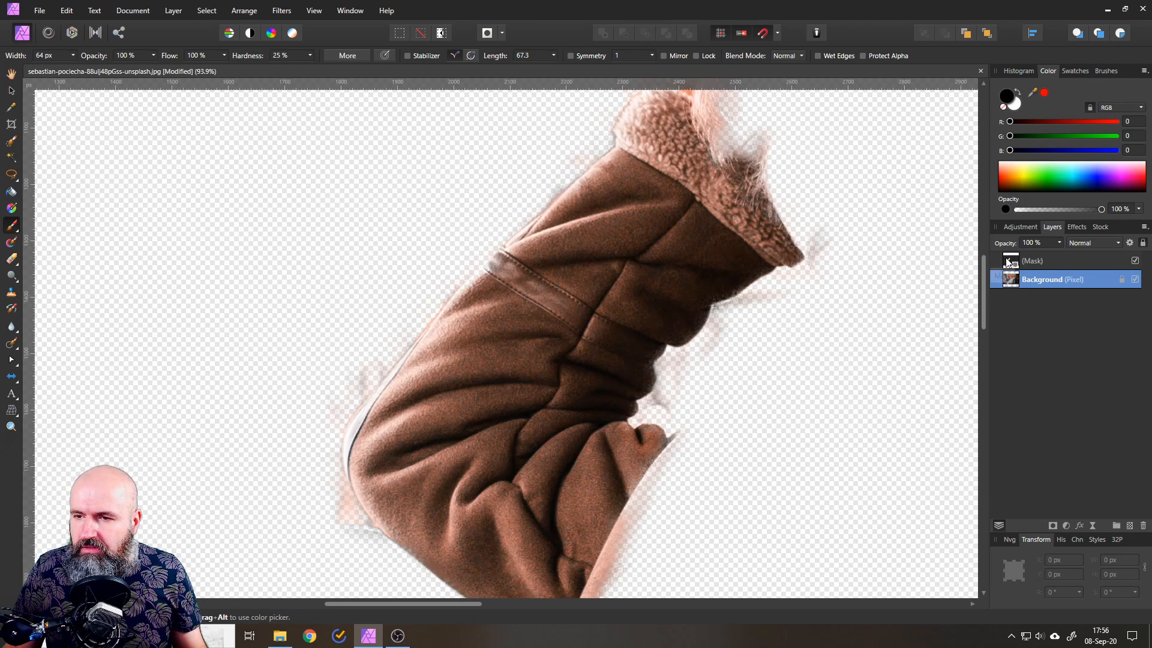
left_click(1031, 260)
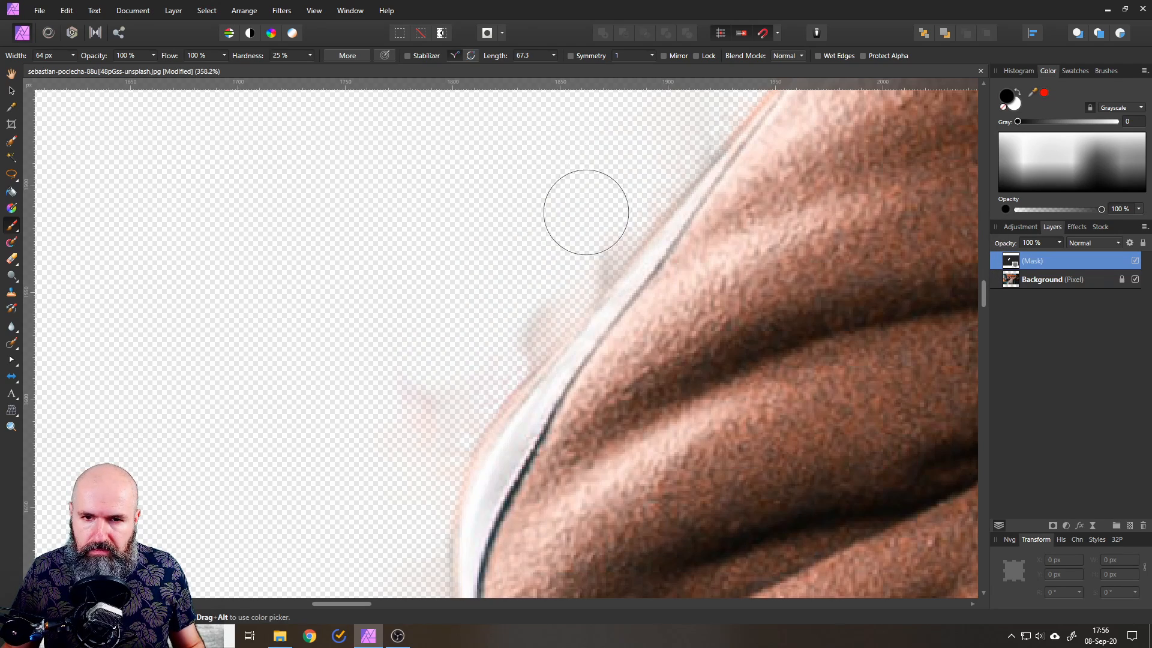
Paint black along the arm's outer and lower edges to remove the soft halo
left_click_drag(586, 212, 377, 479)
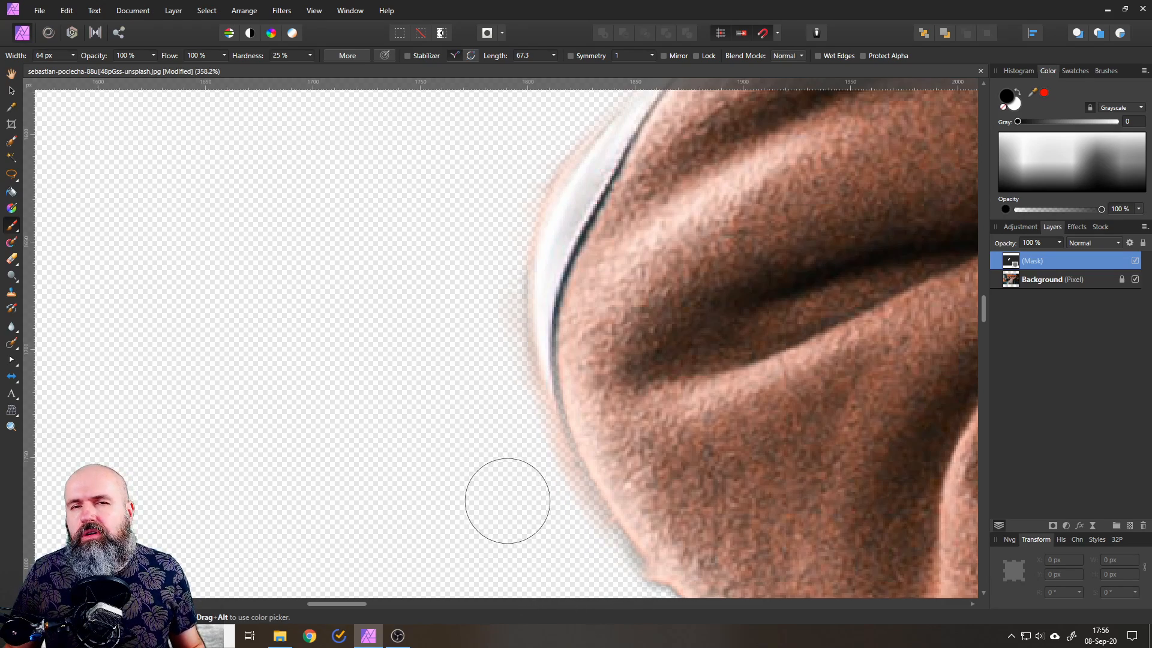
scroll("down", 3)
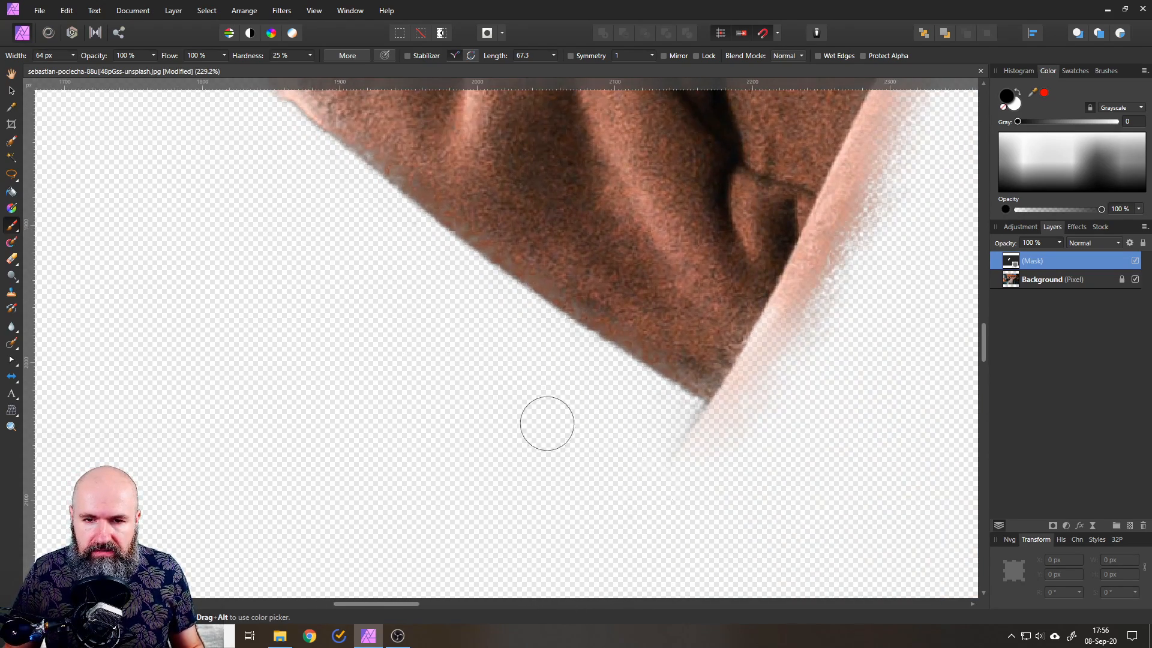
left_click_drag(547, 425, 756, 408)
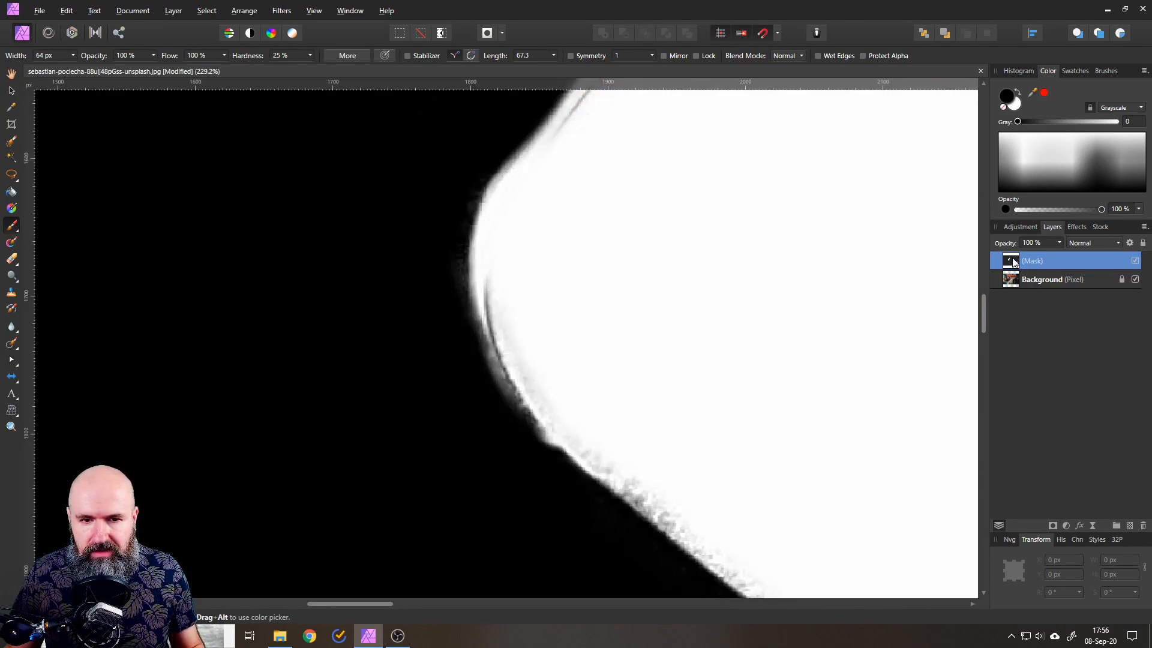
Repaint the mask's upper and lower outlines in white and black at 64% hardness
left_click(518, 235)
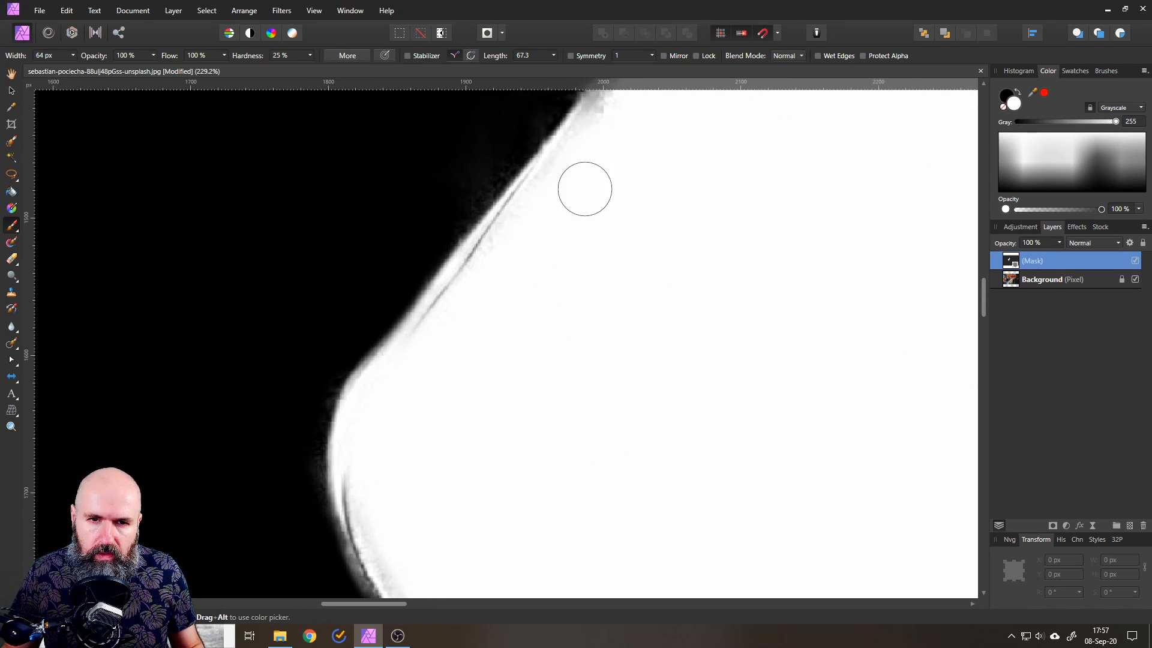
left_click_drag(584, 189, 517, 249)
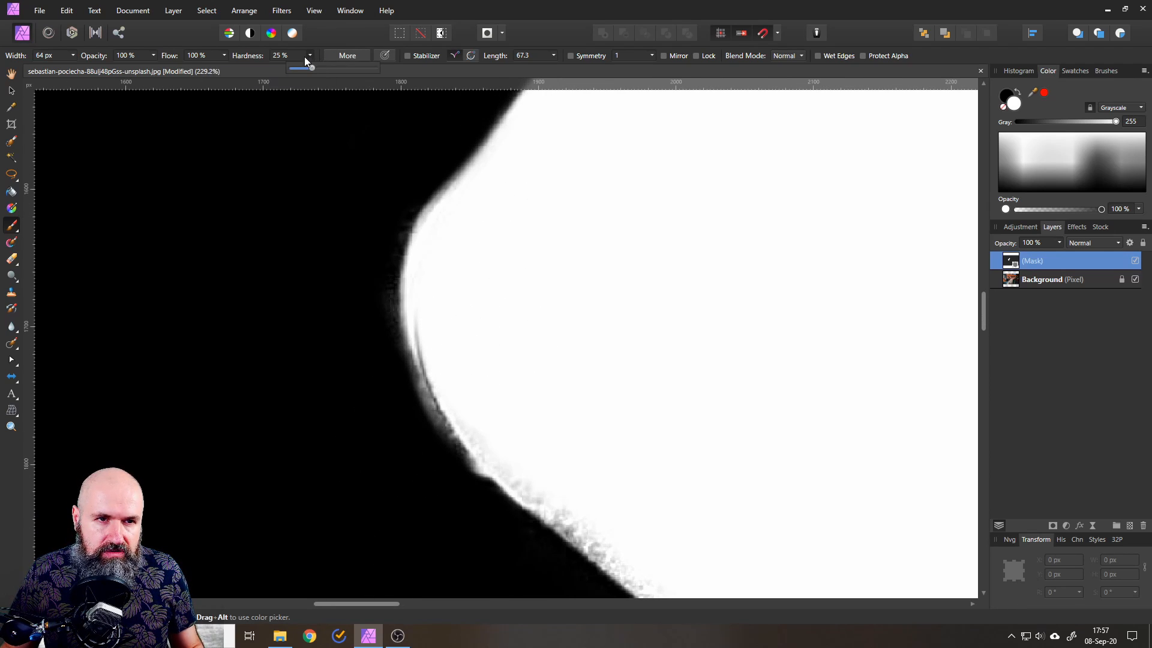
left_click_drag(312, 67, 344, 67)
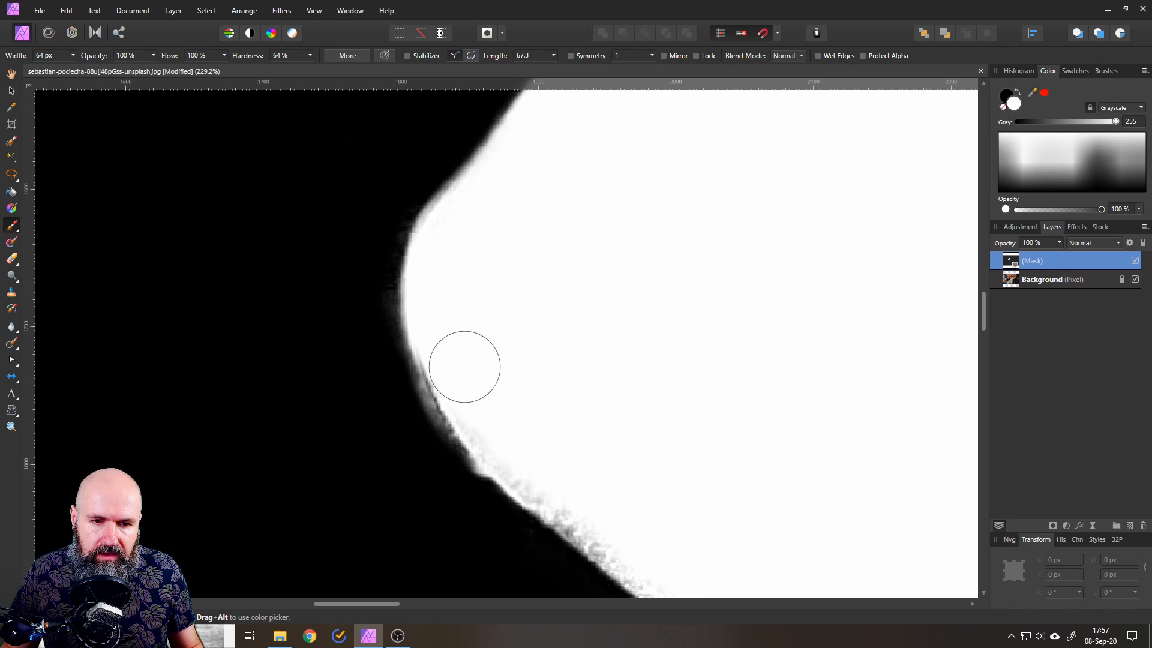
left_click_drag(463, 367, 712, 503)
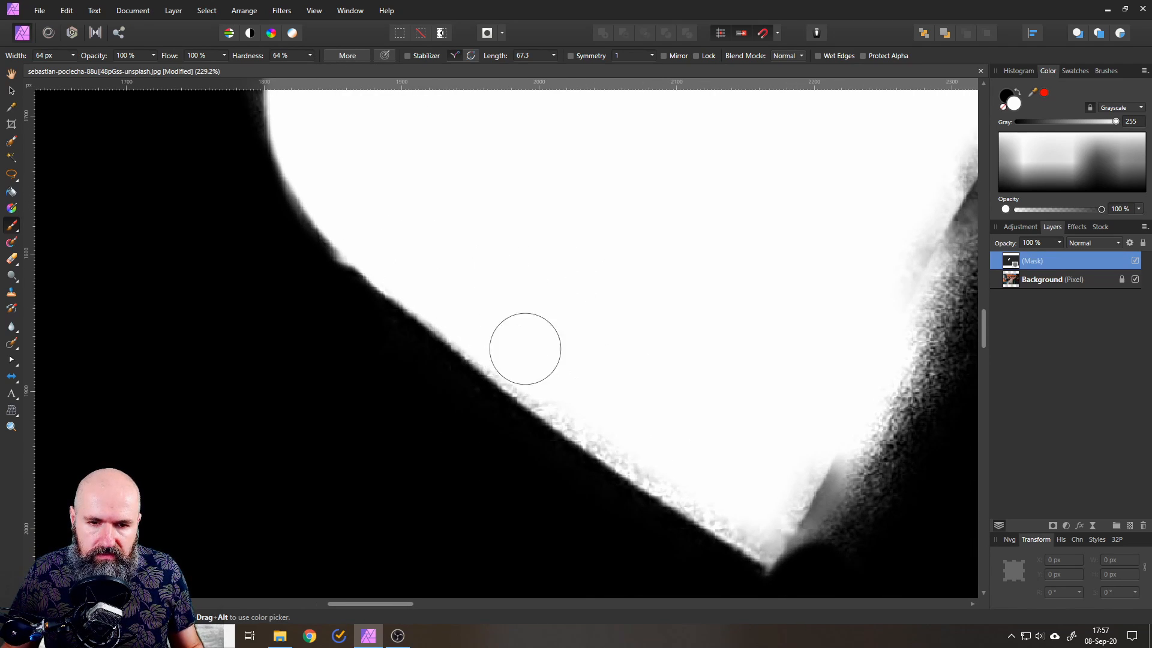
left_click_drag(524, 348, 709, 478)
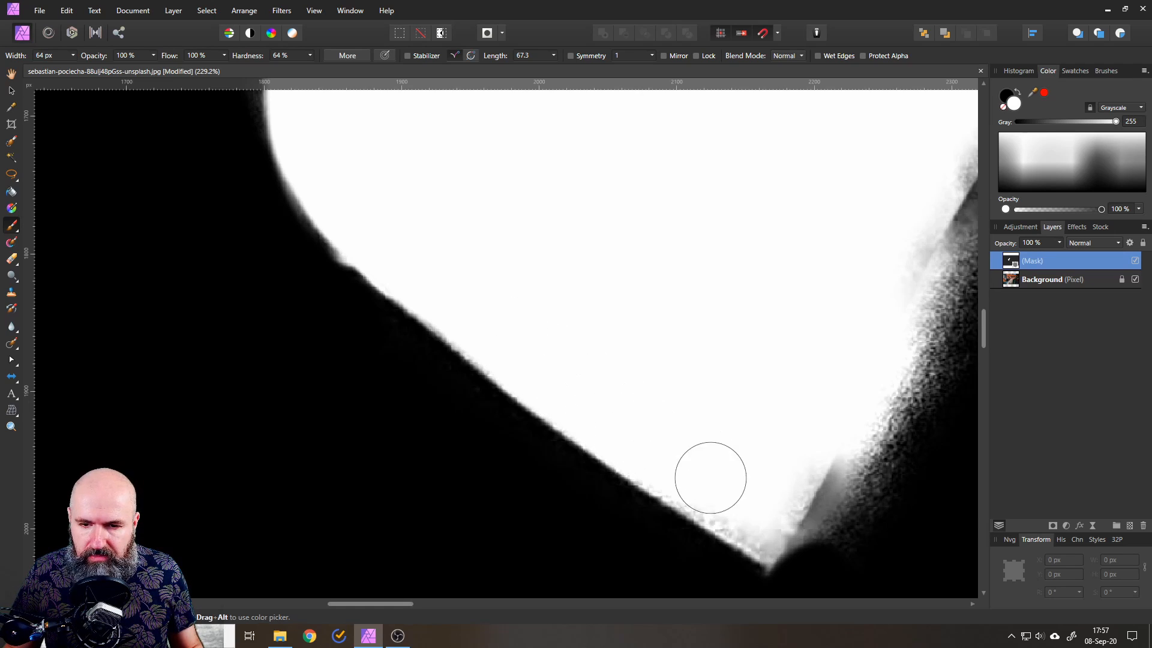
left_click_drag(710, 477, 654, 443)
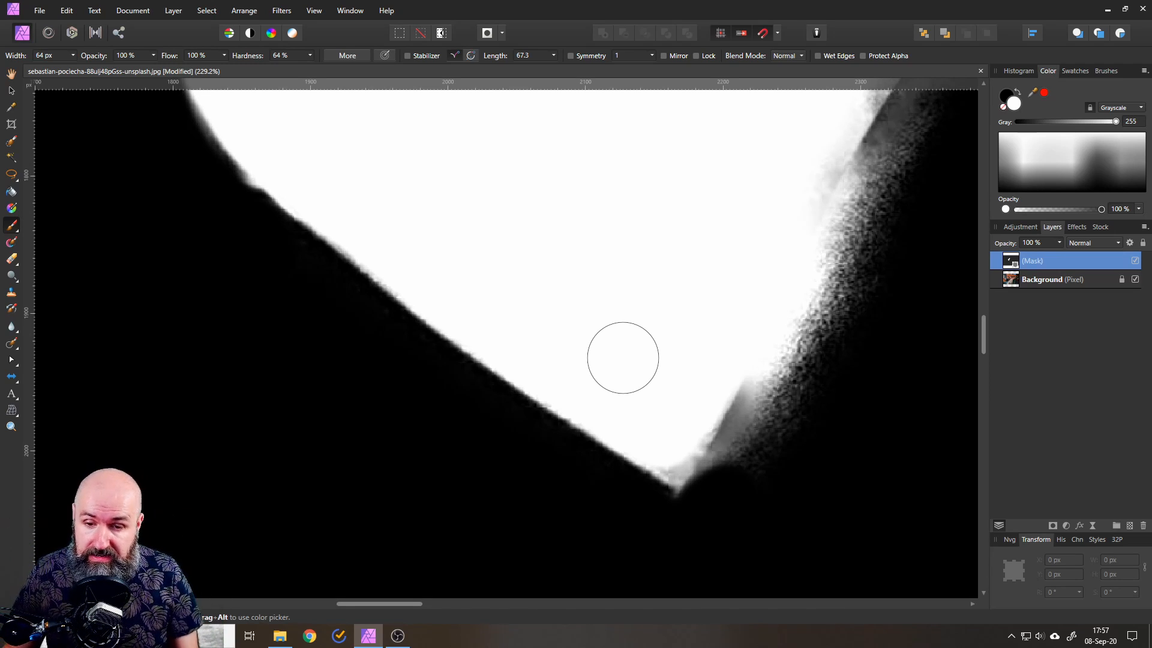
left_click_drag(623, 357, 676, 481)
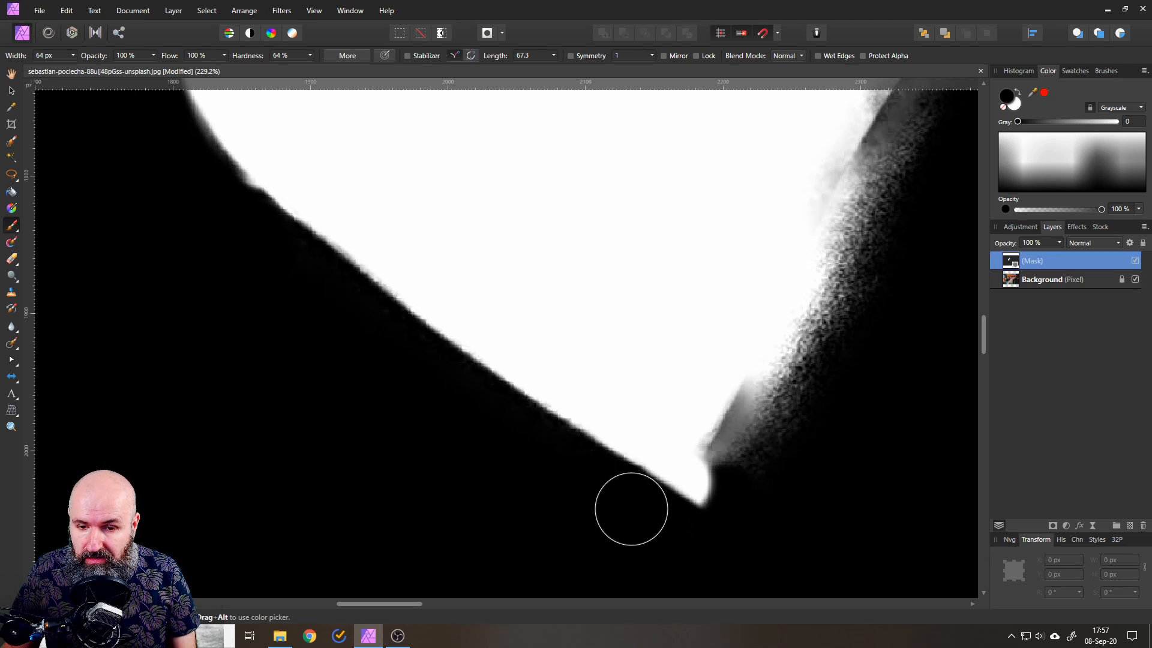
left_click_drag(630, 509, 737, 488)
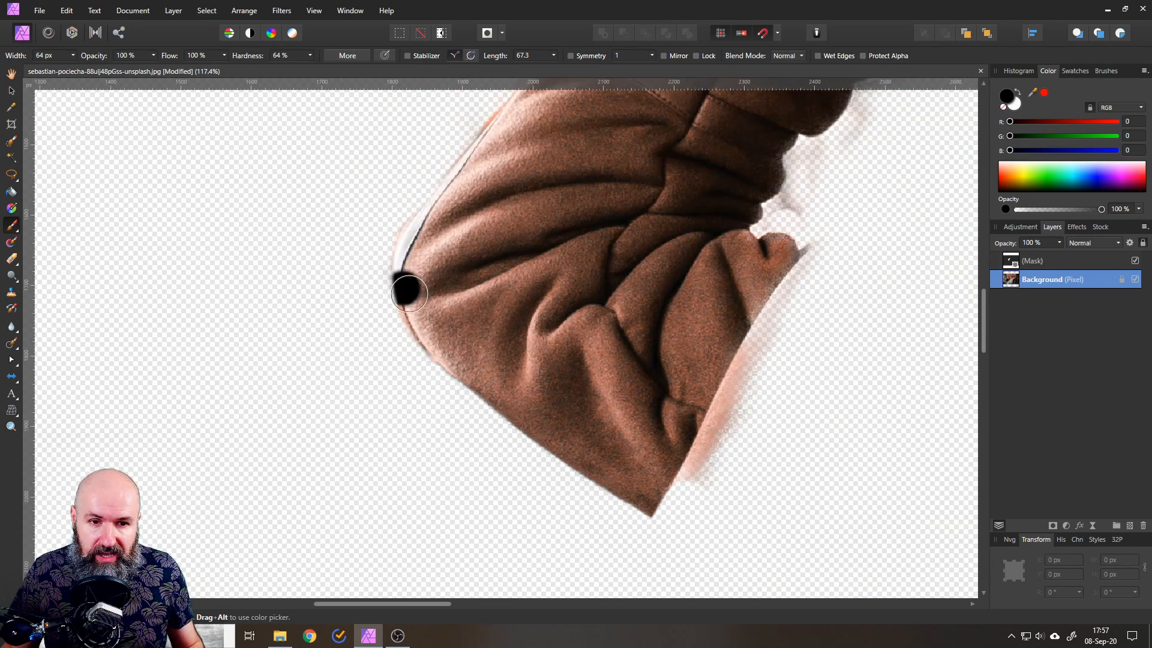
mouse_move(492, 438)
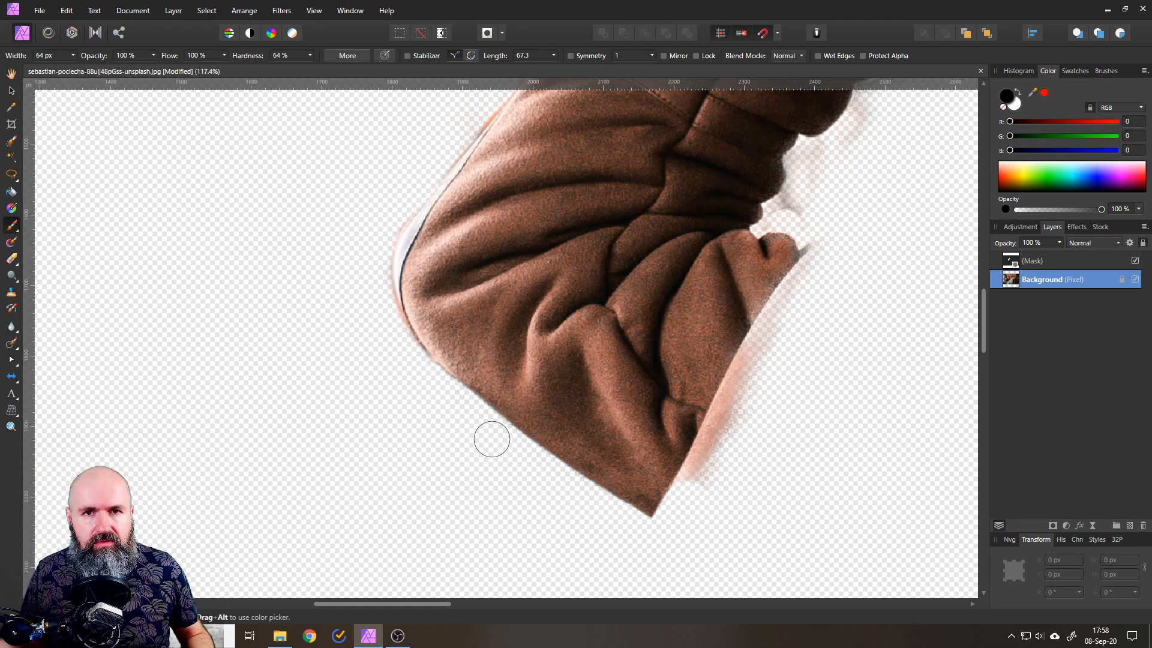
left_click(434, 317)
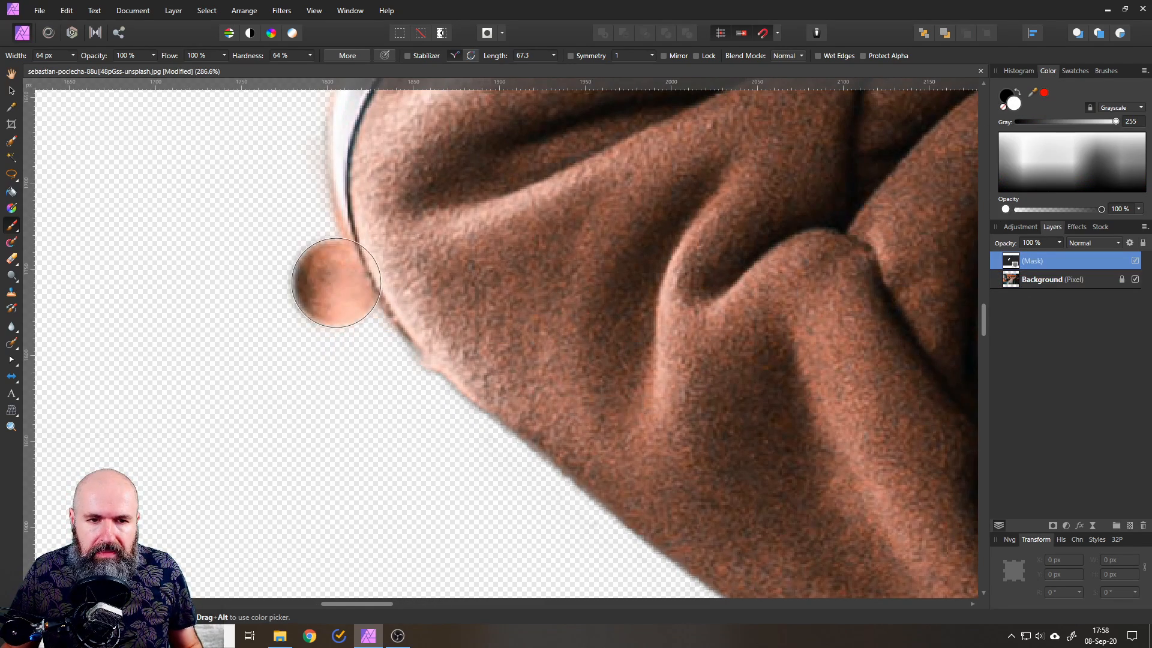
Dab white beyond the arm's left edge as a test, then paint those patches out
left_click(336, 282)
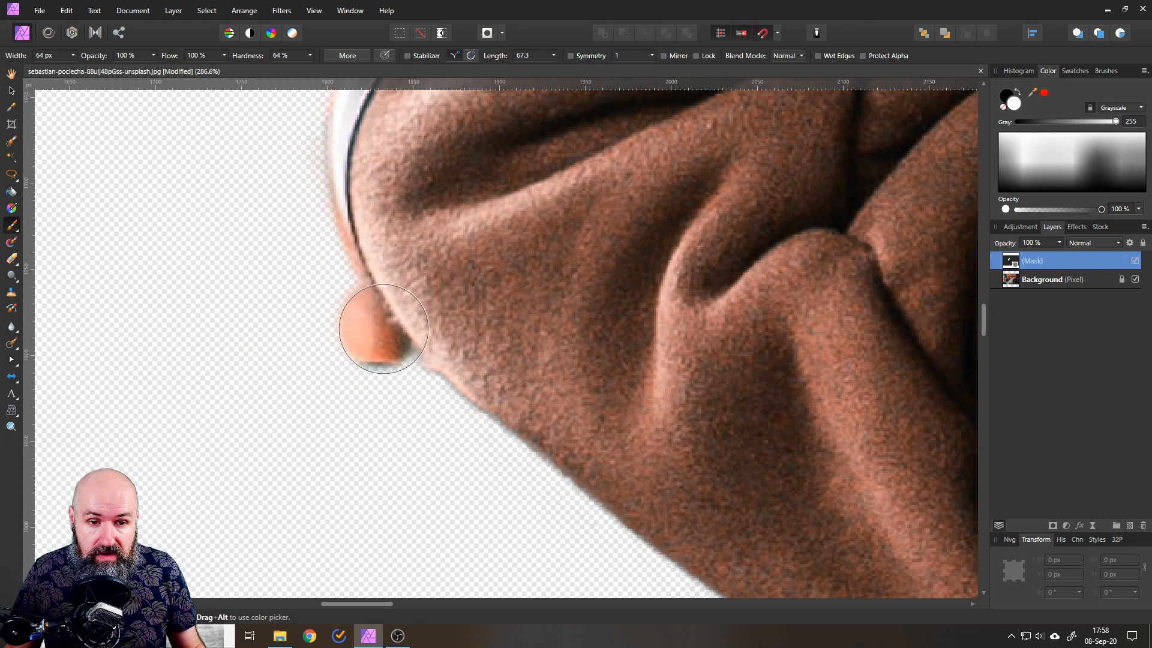
left_click_drag(382, 327, 433, 393)
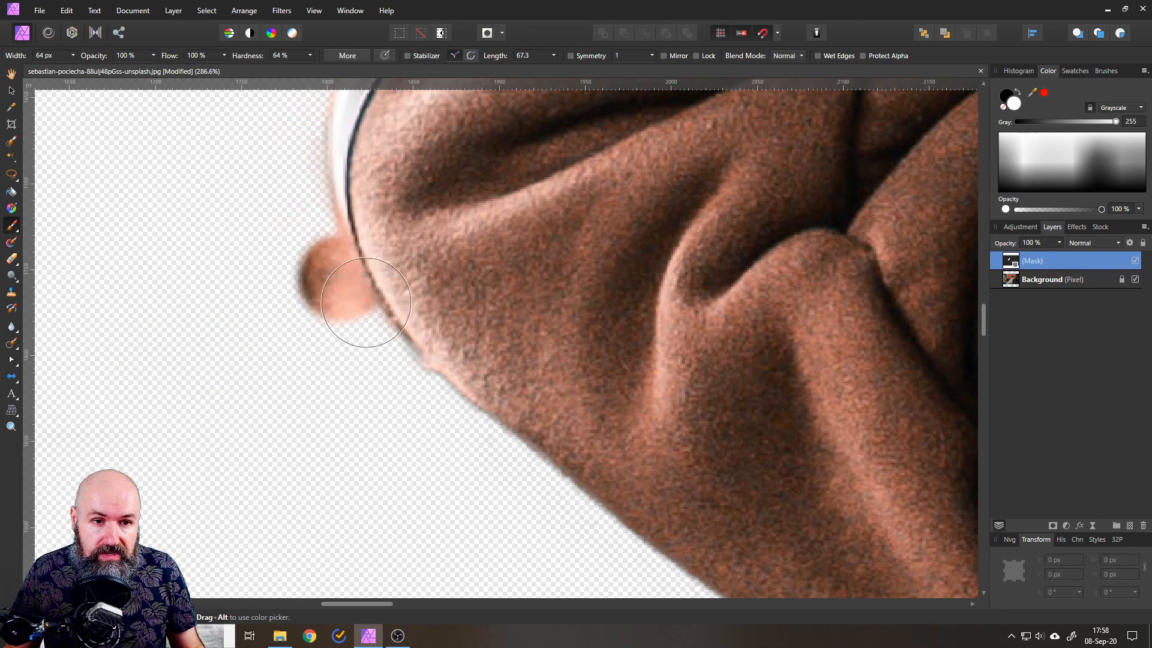
left_click_drag(366, 302, 334, 233)
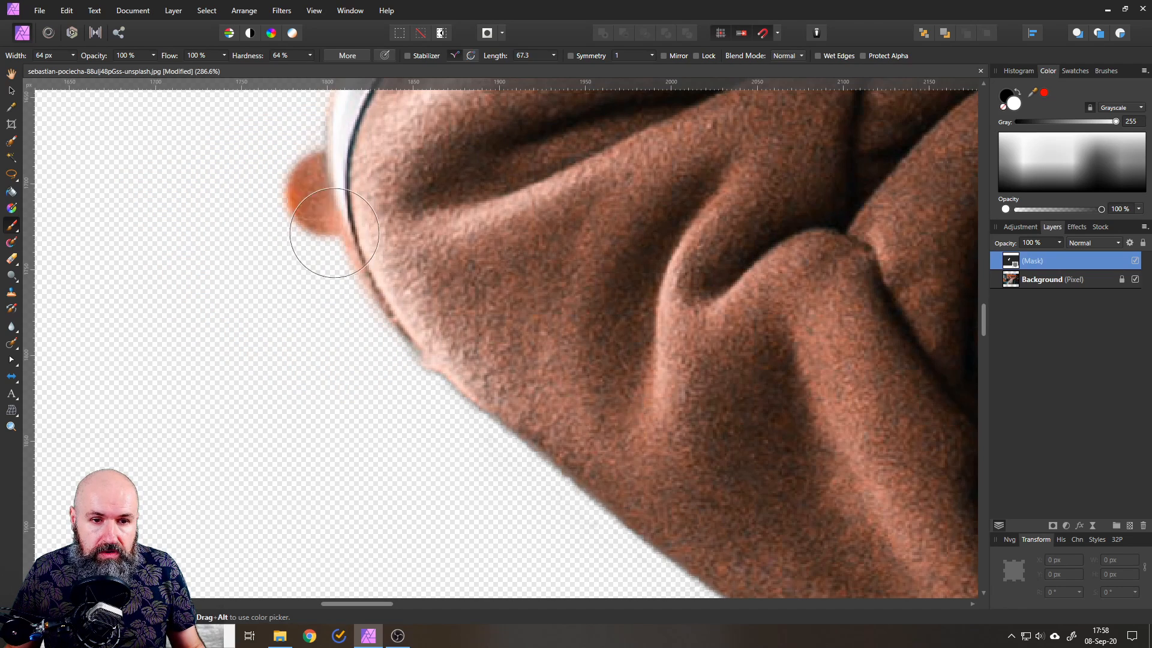
left_click_drag(334, 232, 415, 356)
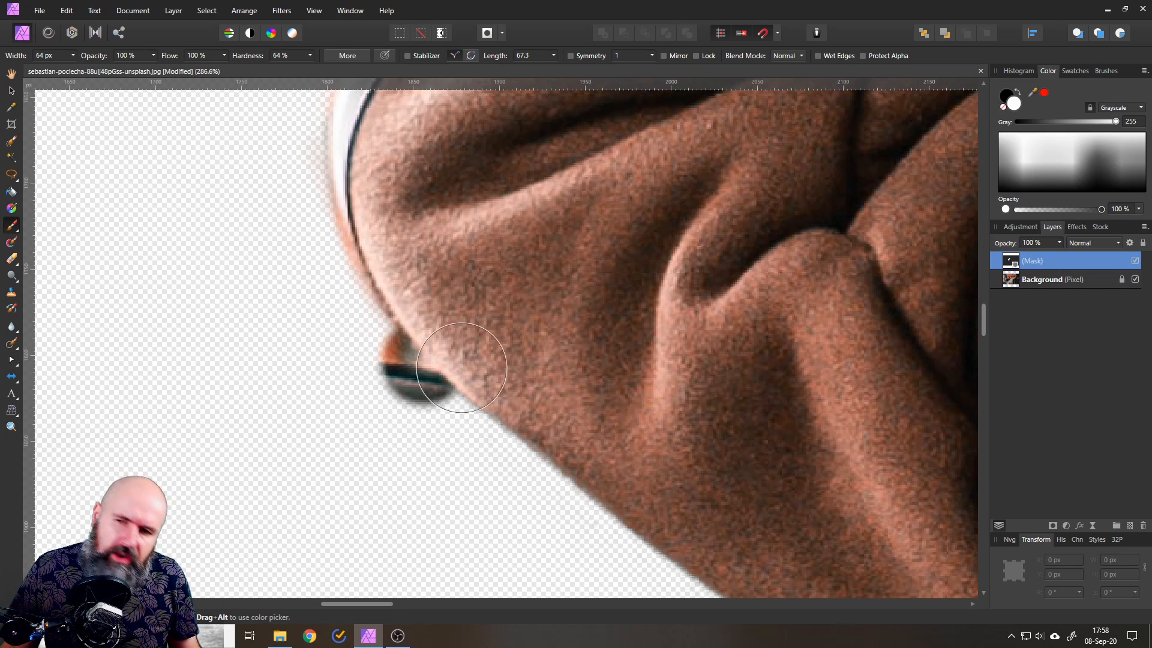
left_click_drag(461, 367, 384, 387)
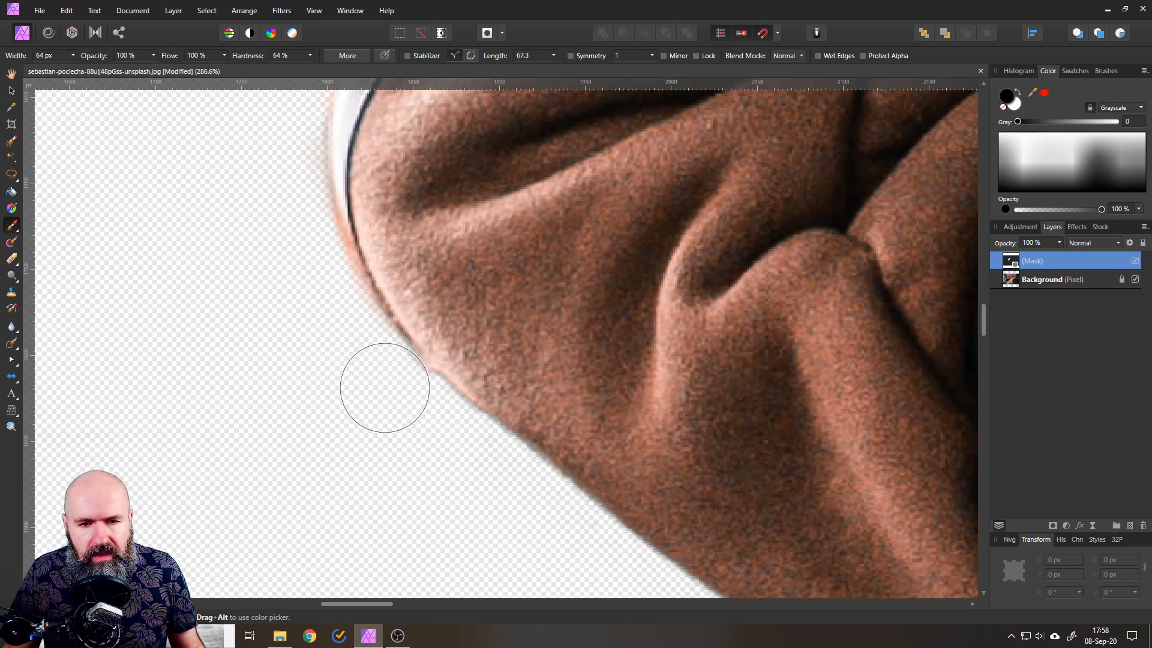
mouse_move(392, 399)
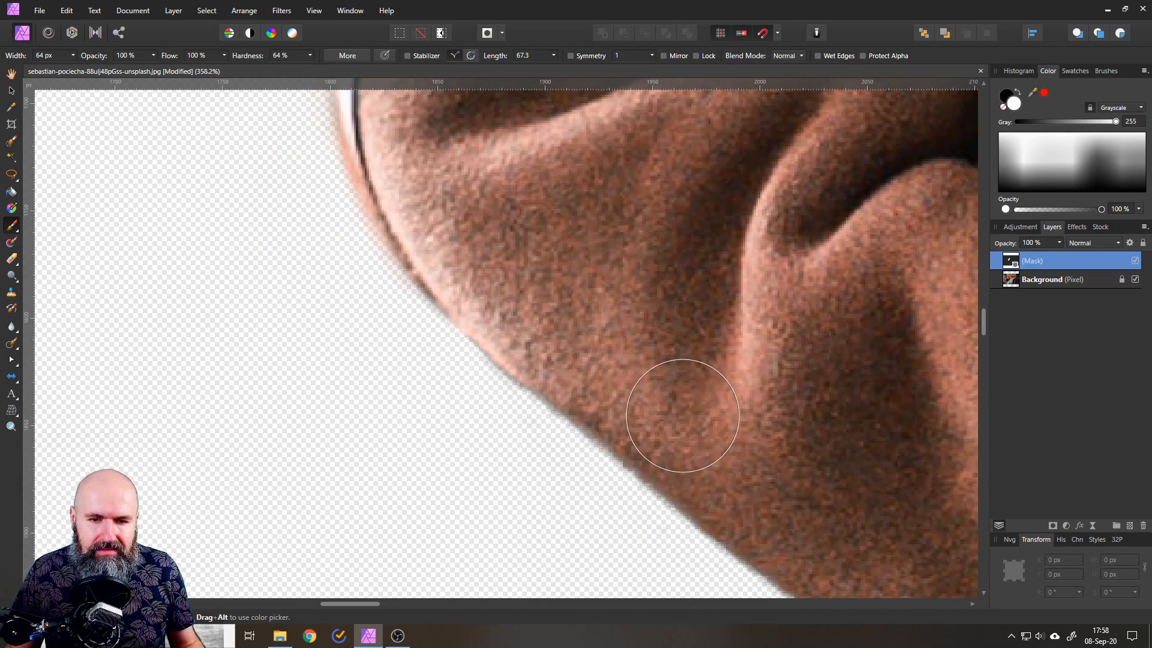
mouse_move(694, 389)
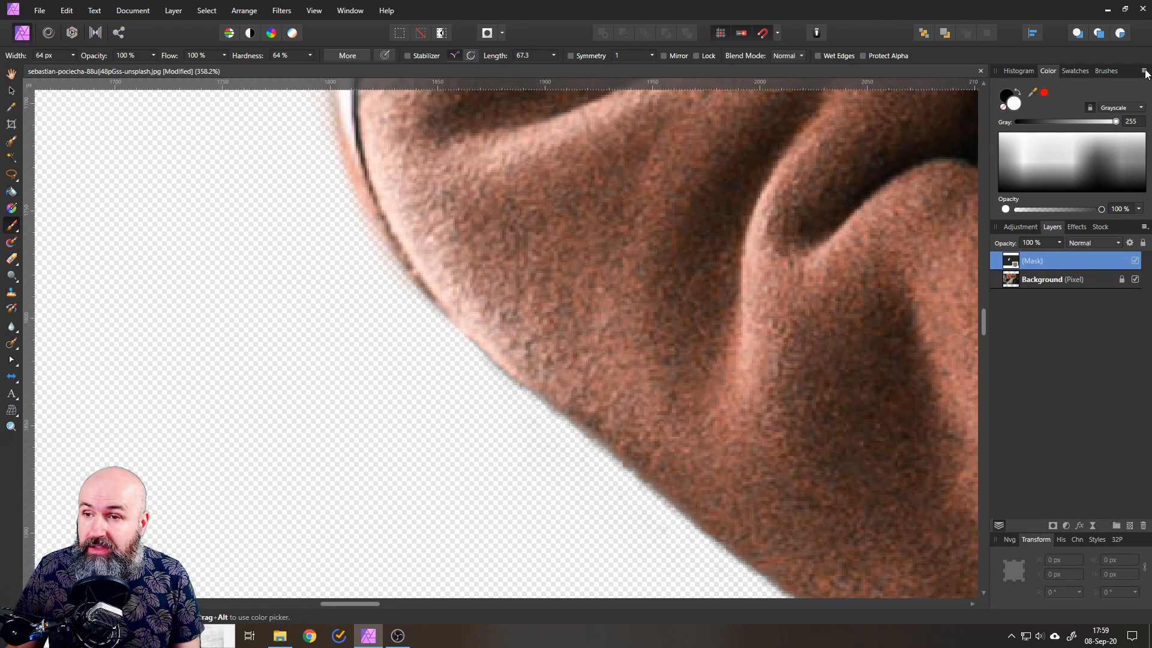
Pick a textured brush from the Dry Media brush category
left_click(1106, 71)
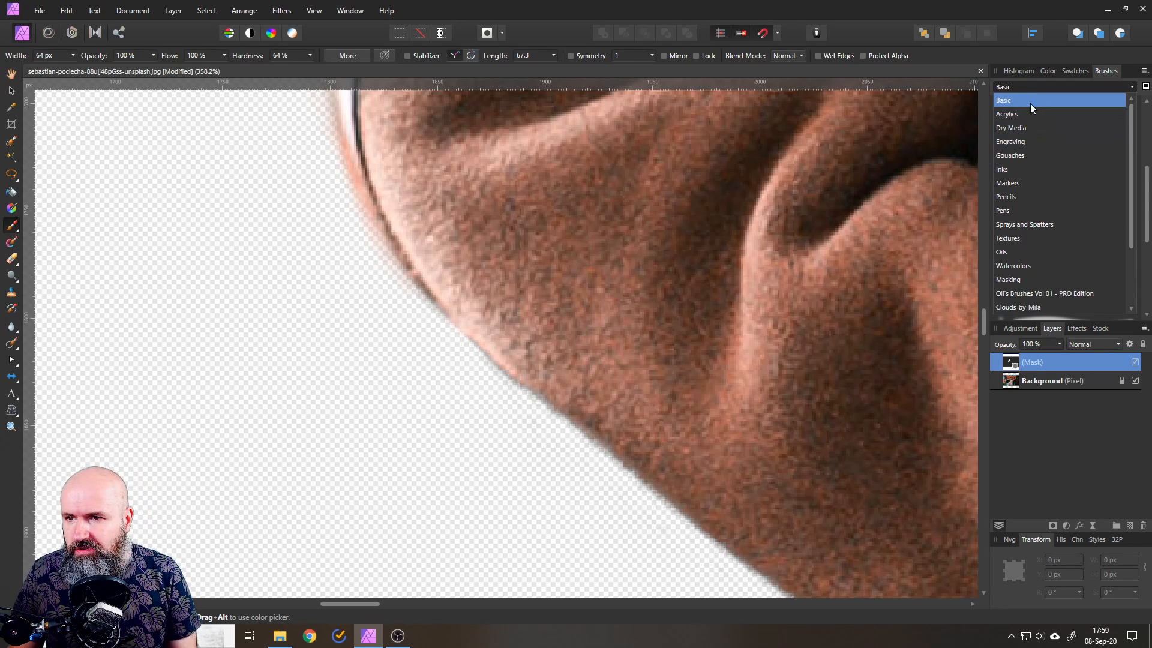
left_click(1007, 113)
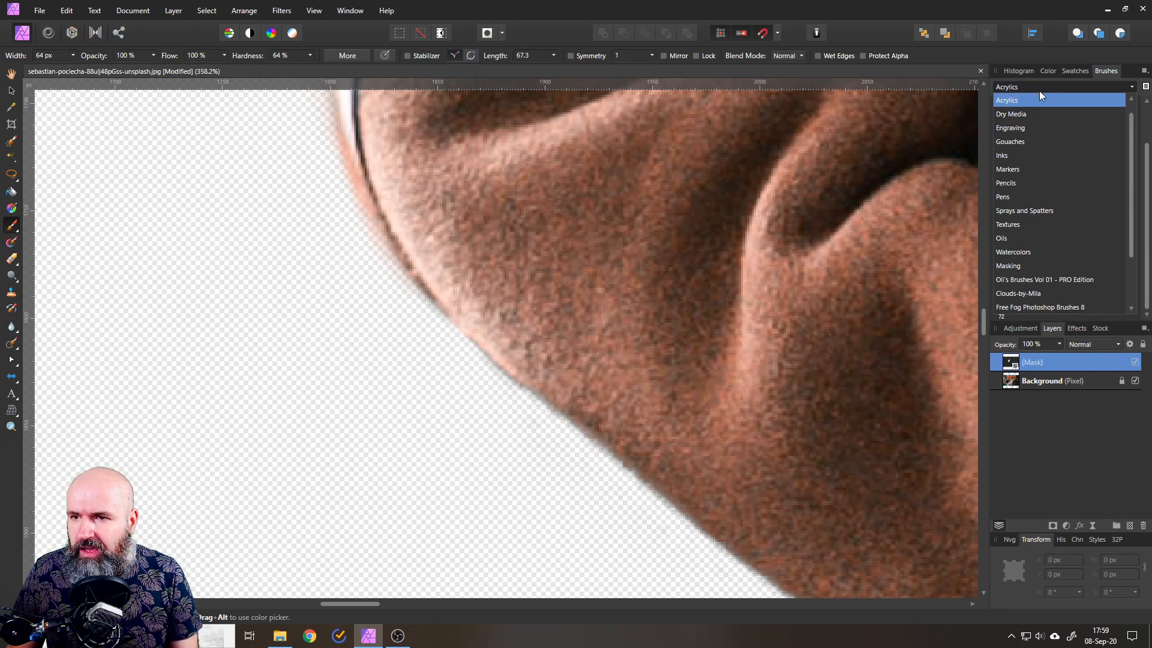
left_click(1011, 114)
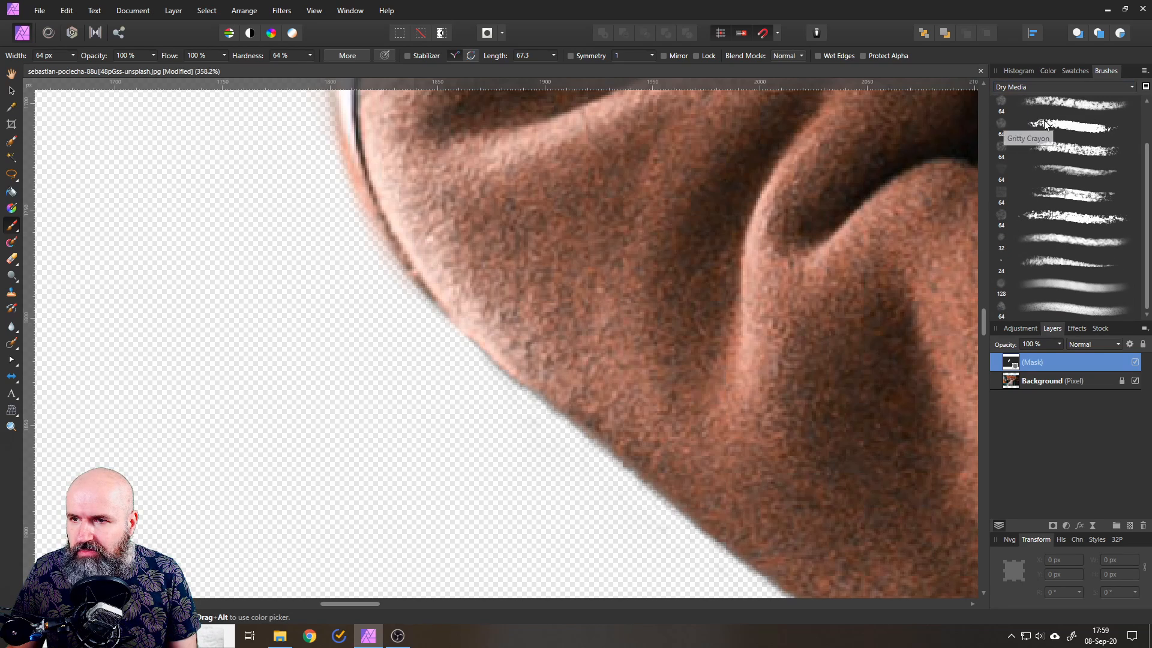
left_click(1066, 125)
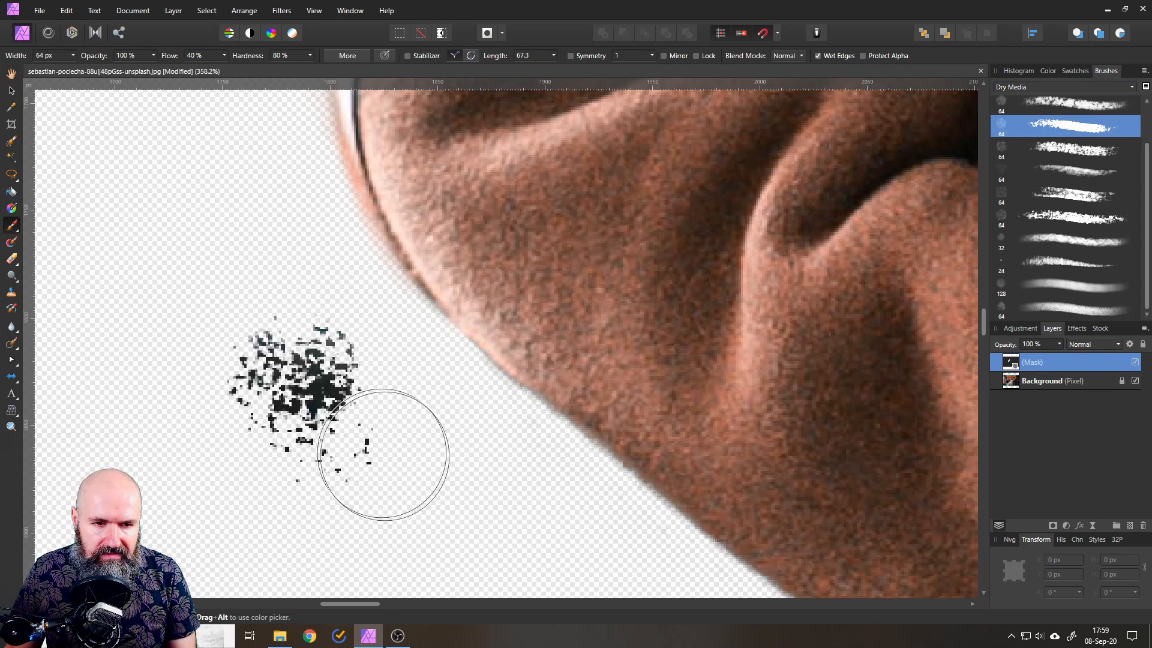
Paint white then black on the mask to remove stray background along the jacket edge
left_click_drag(382, 455, 271, 293)
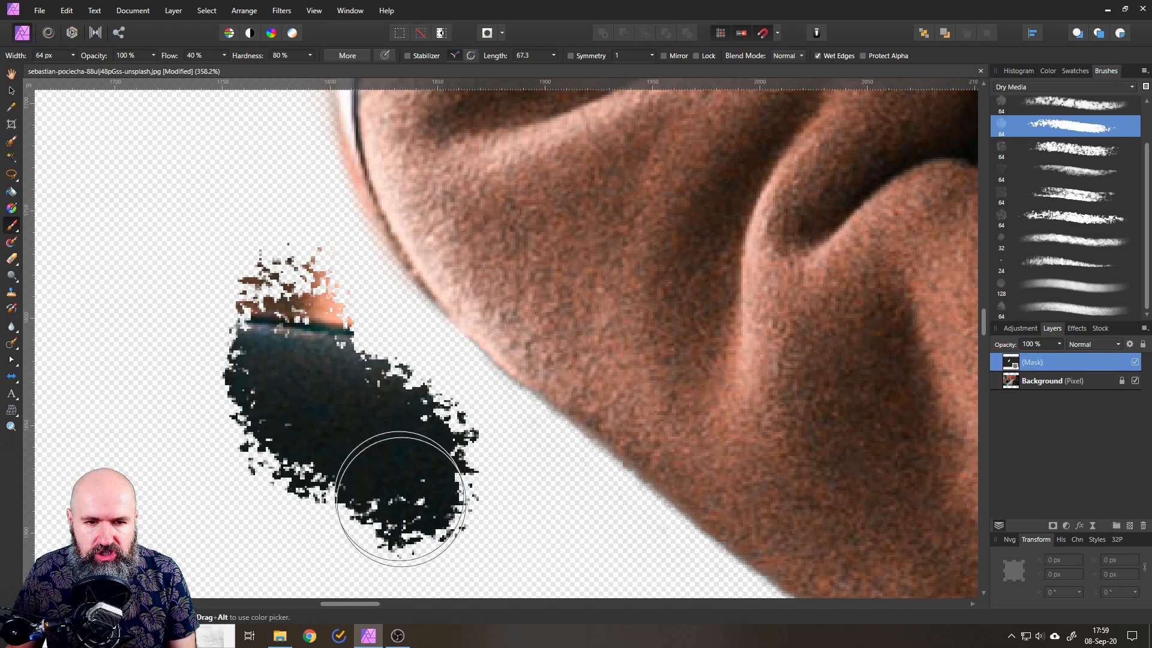
left_click(1047, 71)
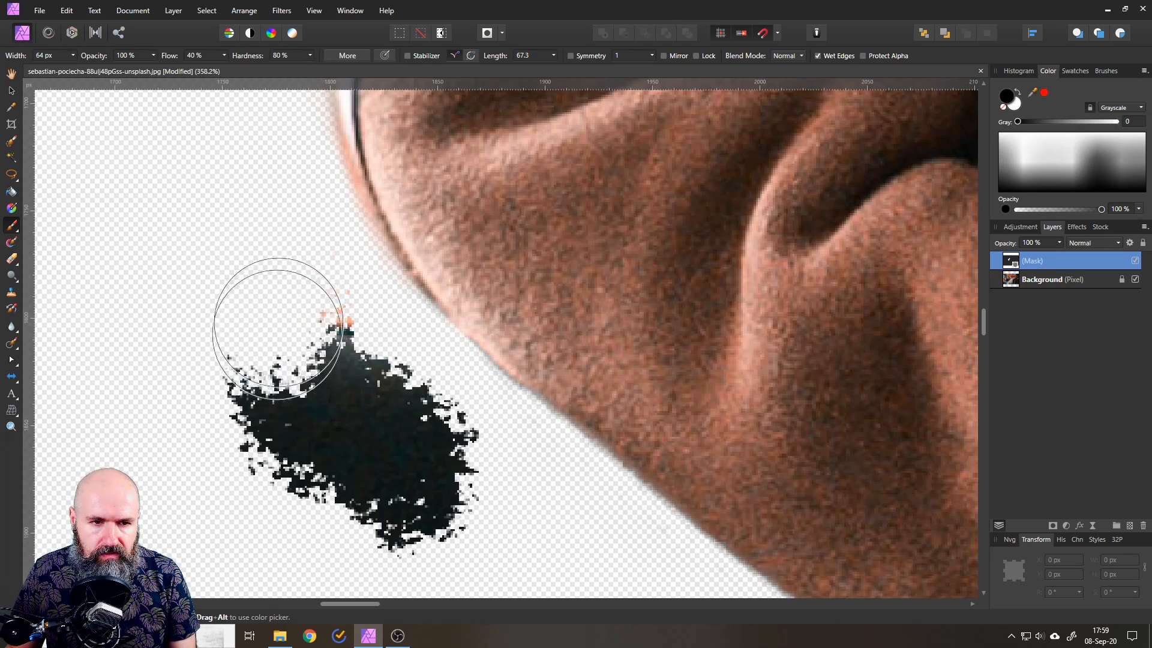
left_click_drag(276, 327, 429, 532)
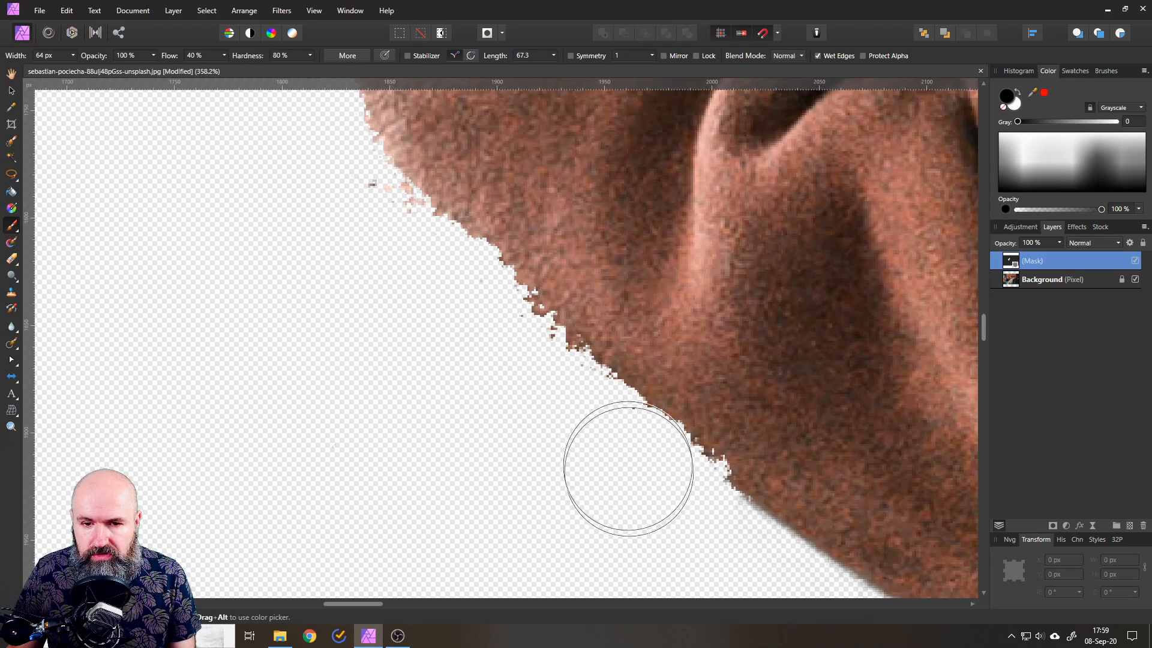
left_click_drag(628, 470, 433, 275)
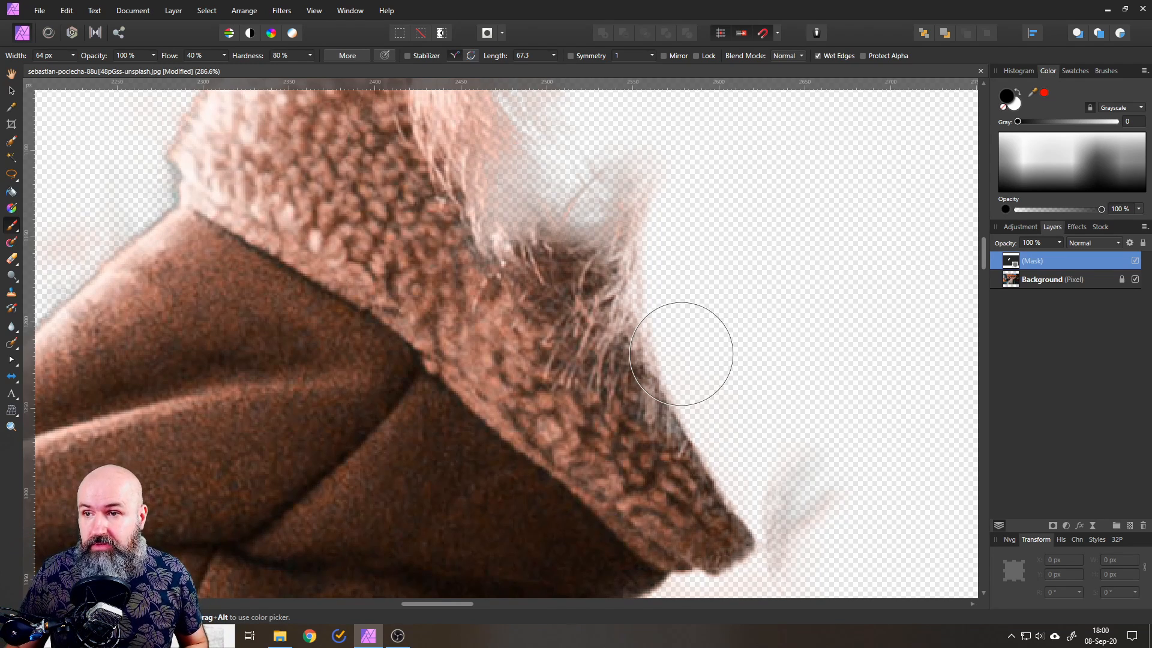
Load the Powerful Fur Brush set and test-paint fur strands on a new layer
left_click(1105, 71)
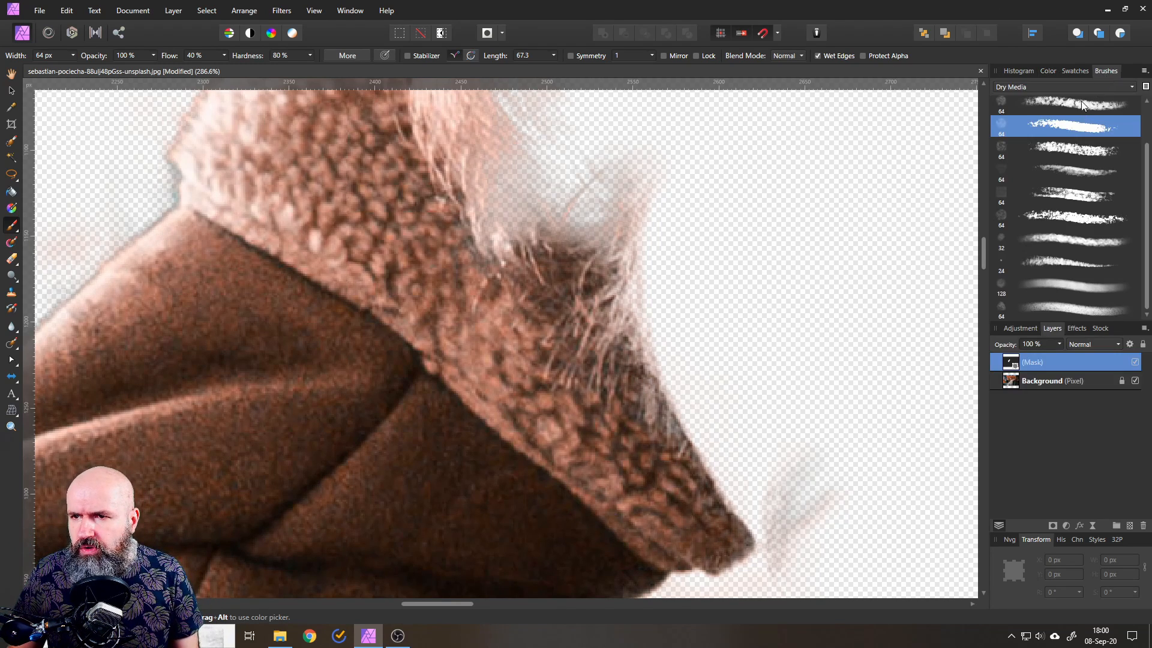
left_click(1057, 86)
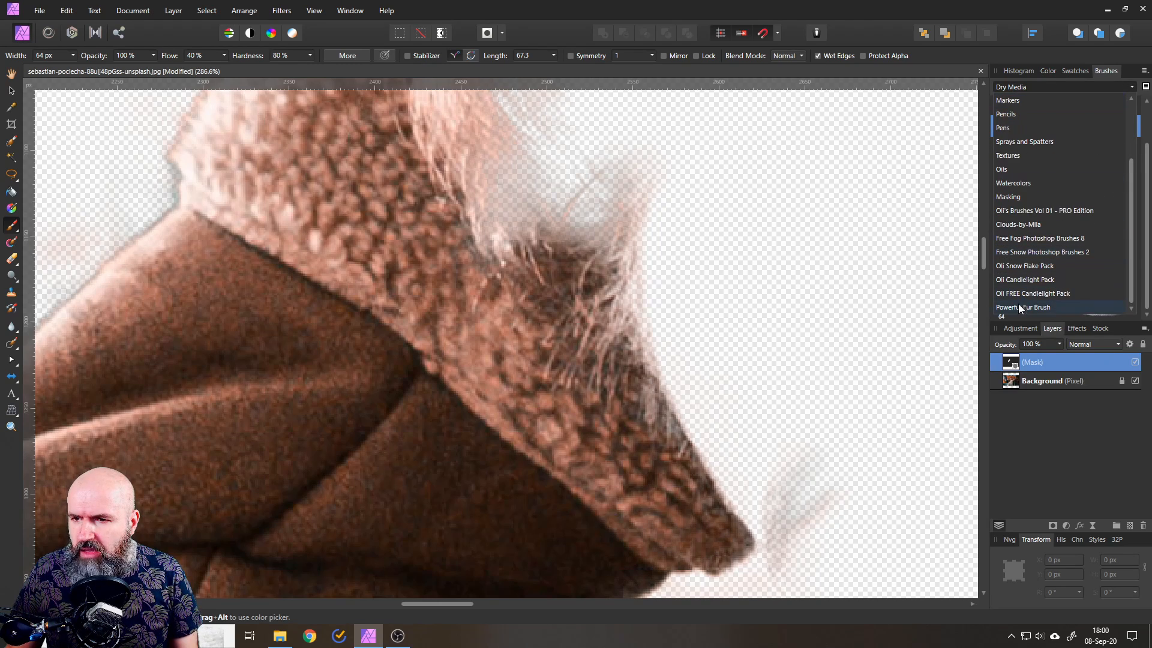
left_click(1023, 307)
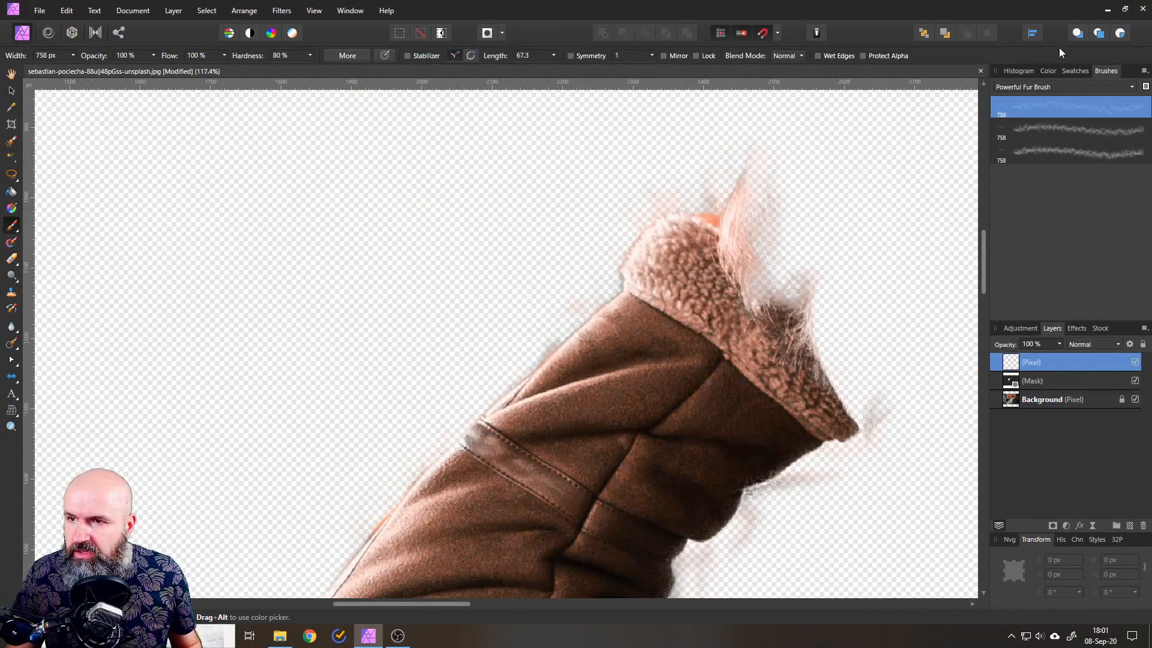
left_click(1048, 70)
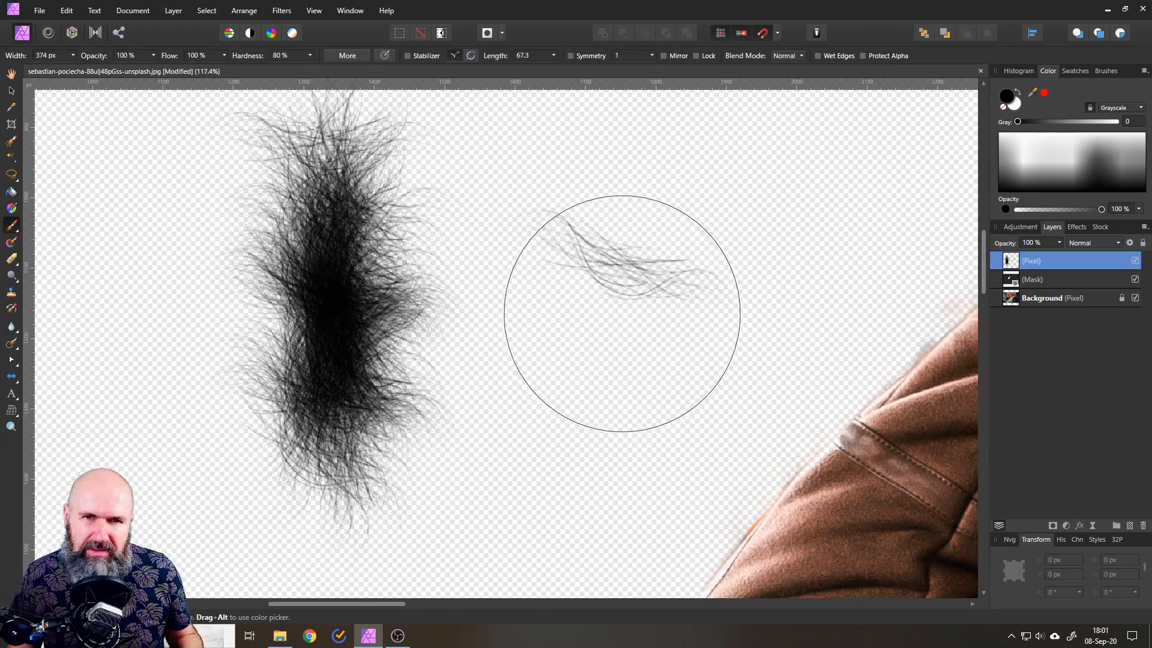
left_click_drag(619, 318, 284, 210)
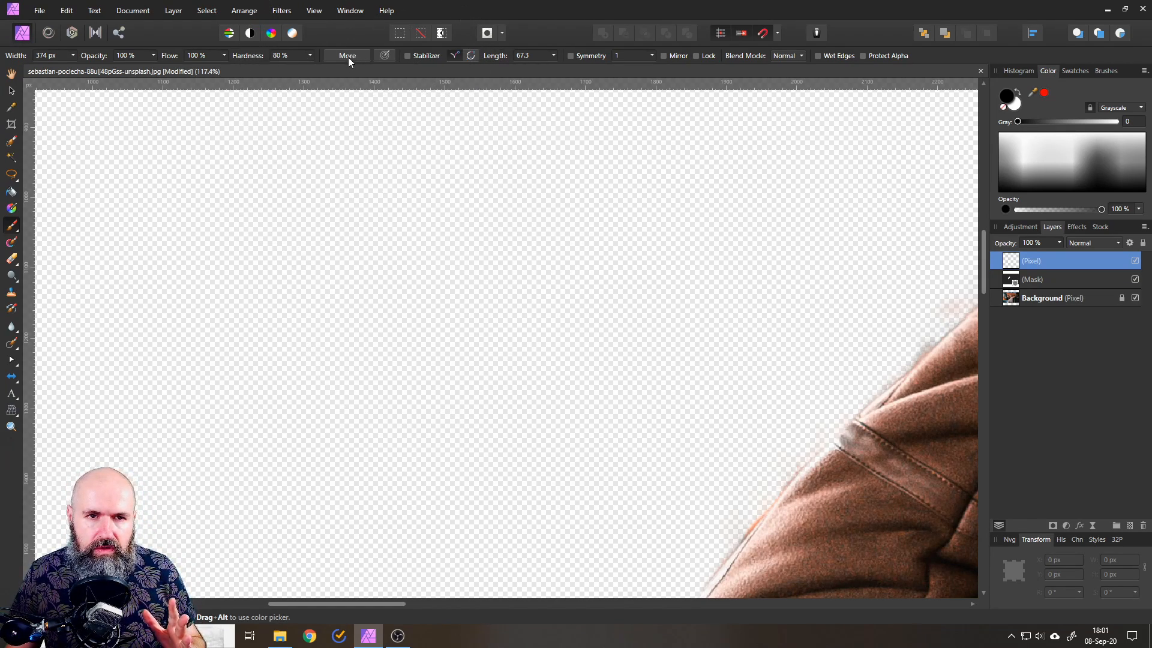
Set fur brush spacing to 9% and rotation jitter to 100%, controlled by stroke direction
left_click(346, 55)
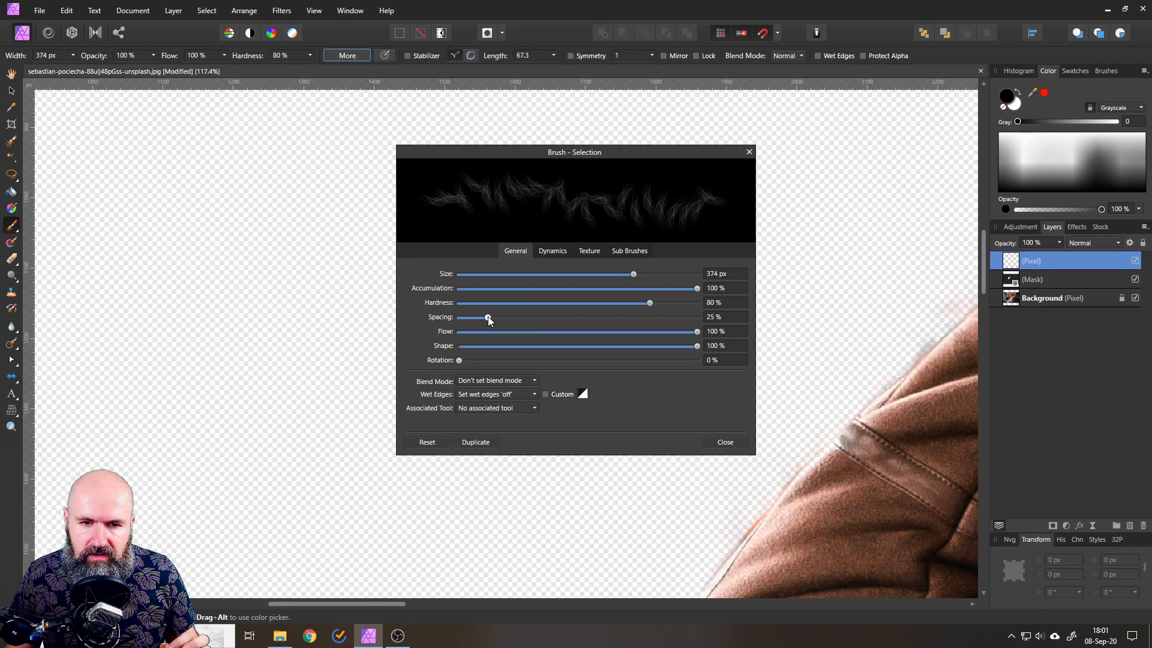
left_click_drag(488, 318, 467, 319)
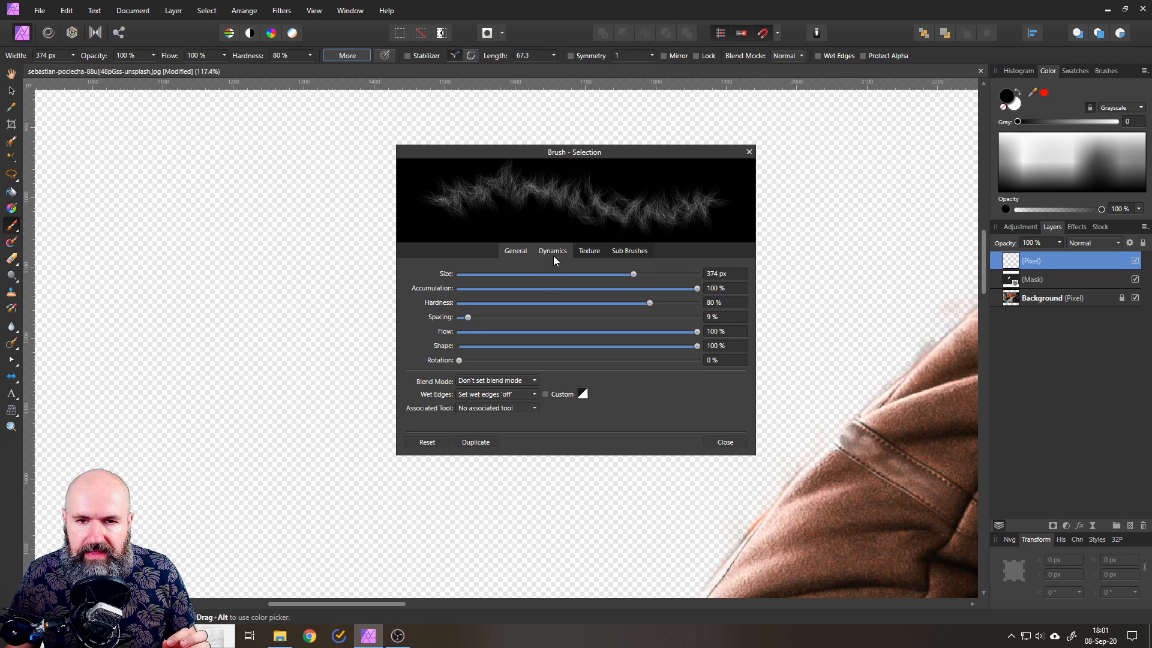
left_click(553, 251)
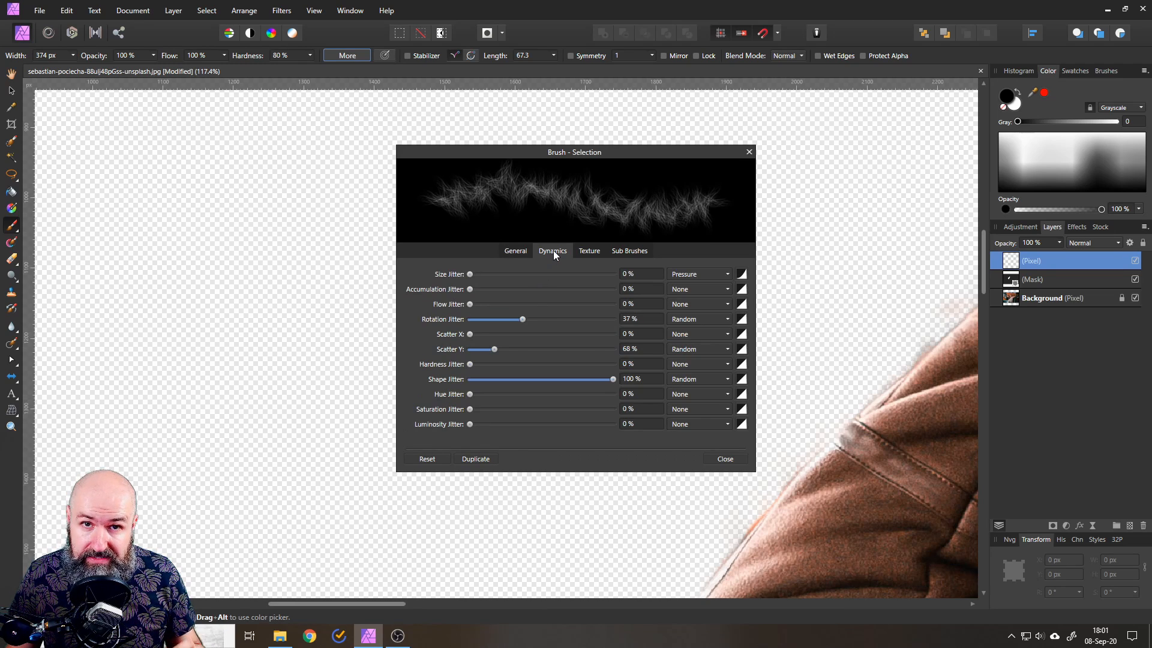
mouse_move(500, 346)
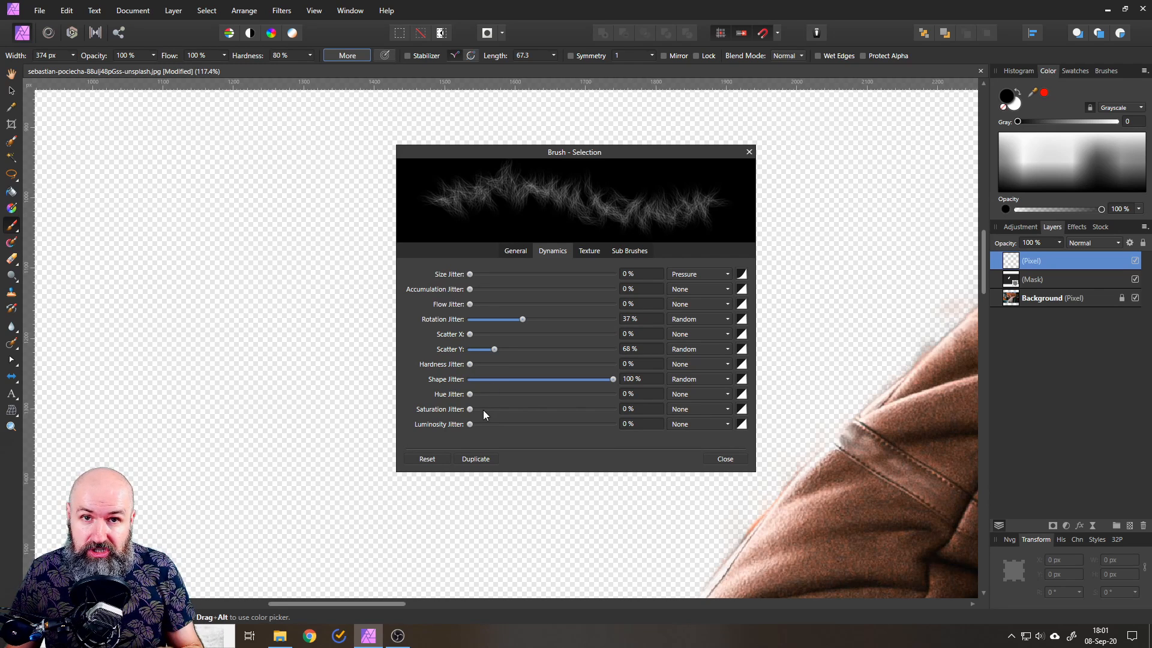
mouse_move(491, 404)
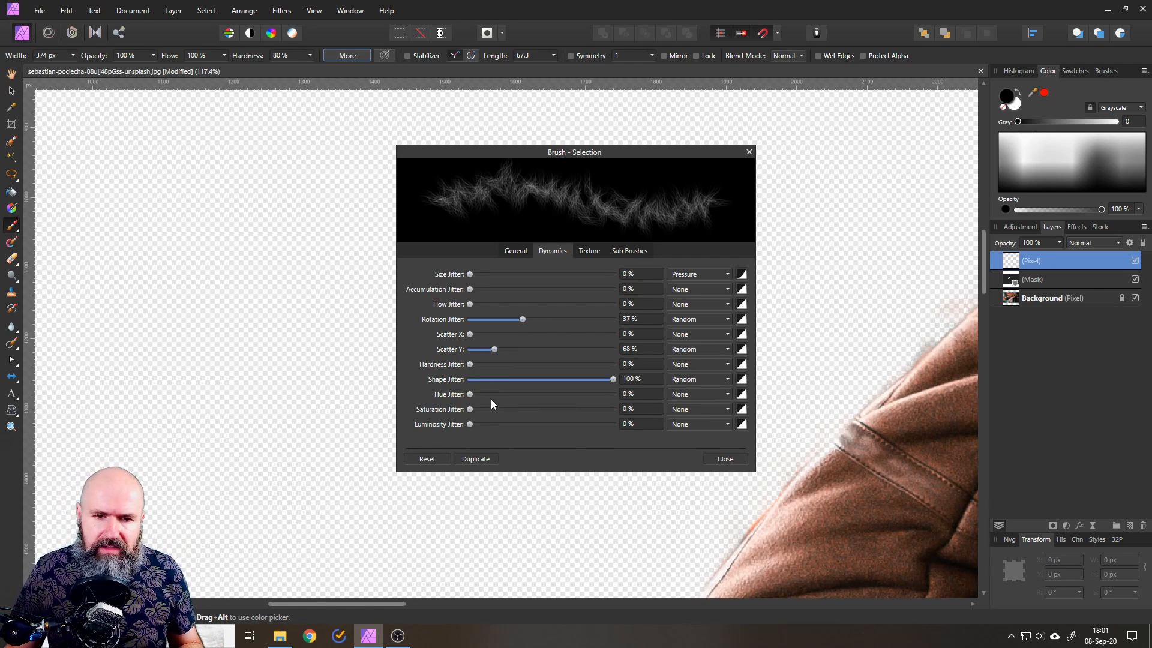
mouse_move(468, 325)
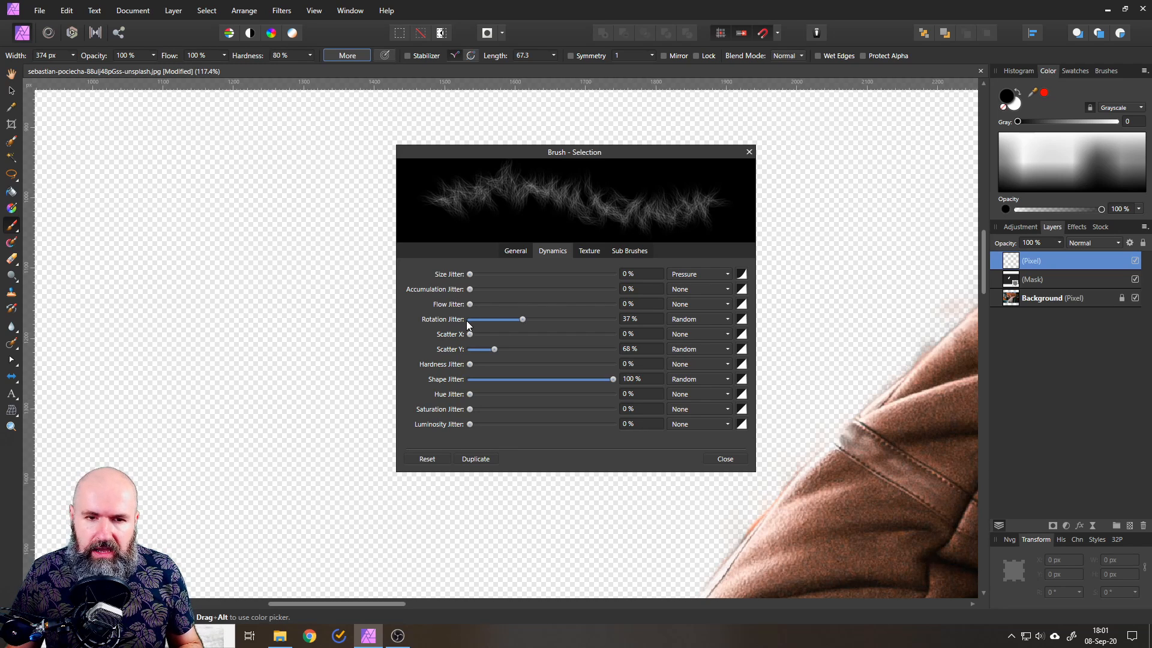
left_click_drag(522, 318, 552, 318)
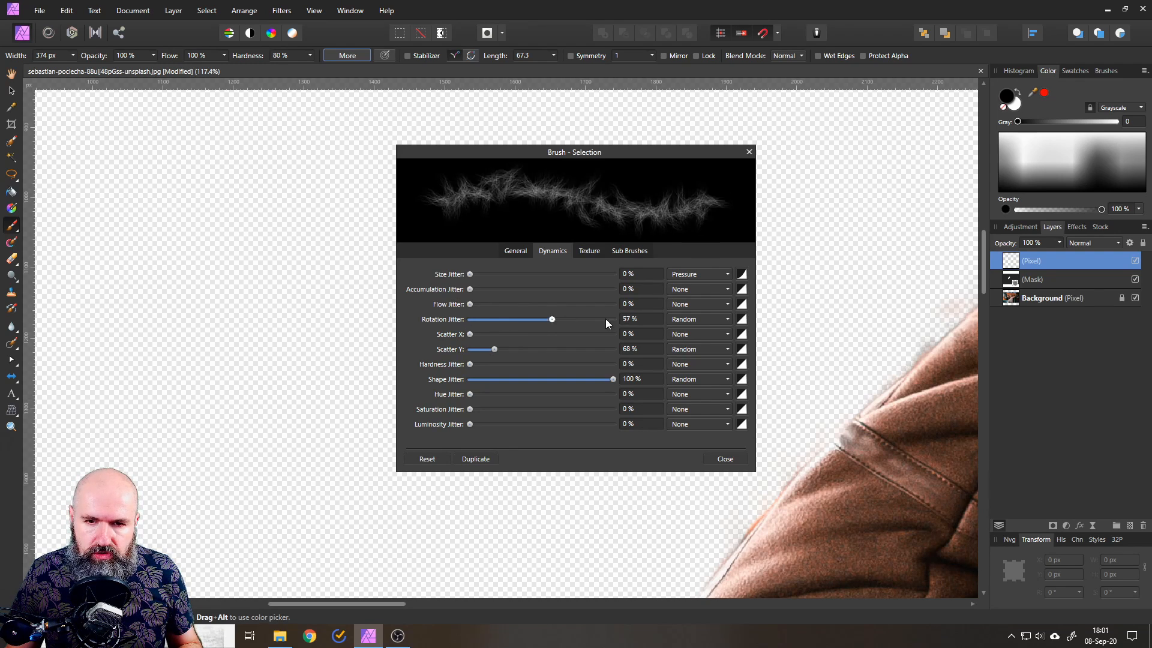
left_click_drag(552, 318, 613, 319)
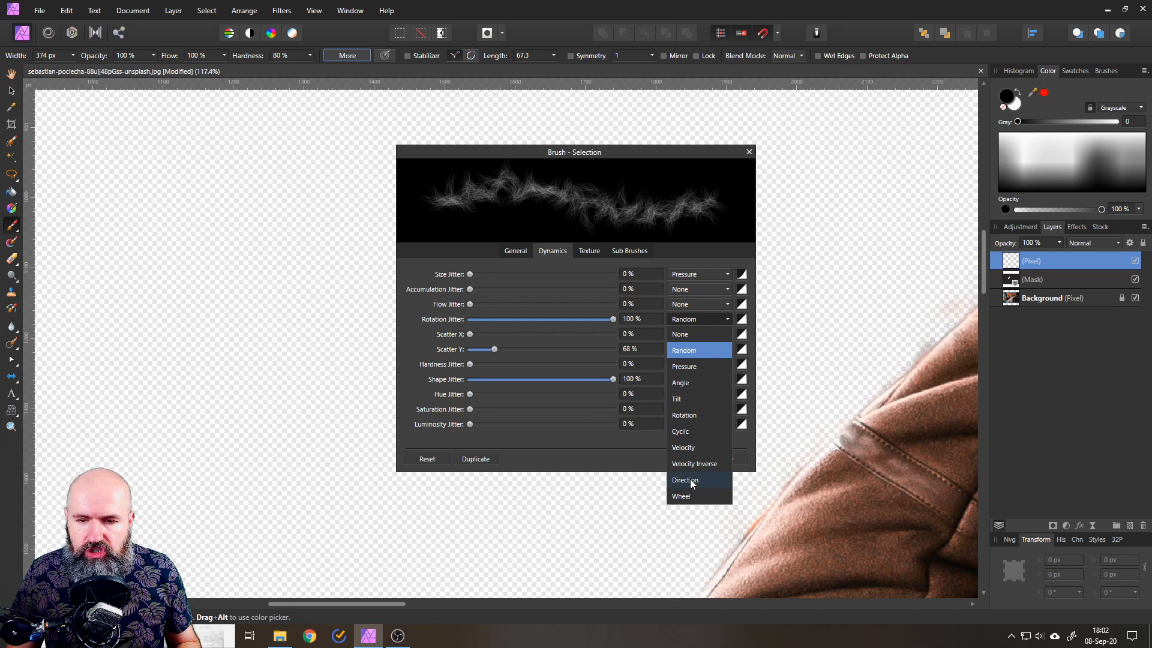
left_click(684, 478)
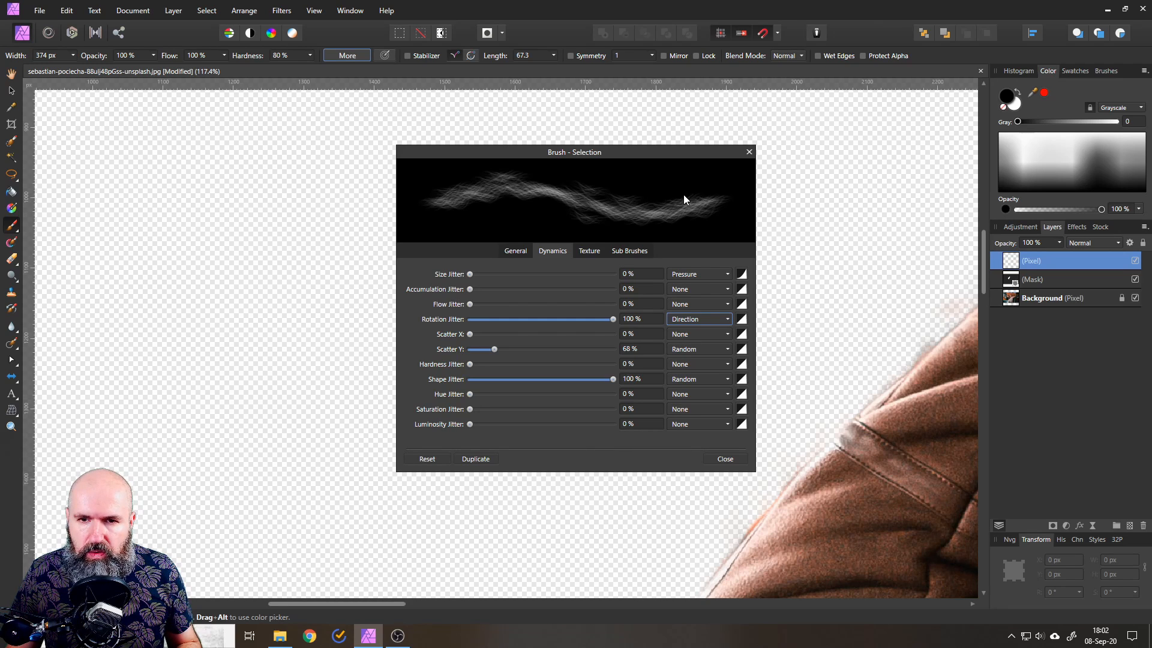
mouse_move(644, 186)
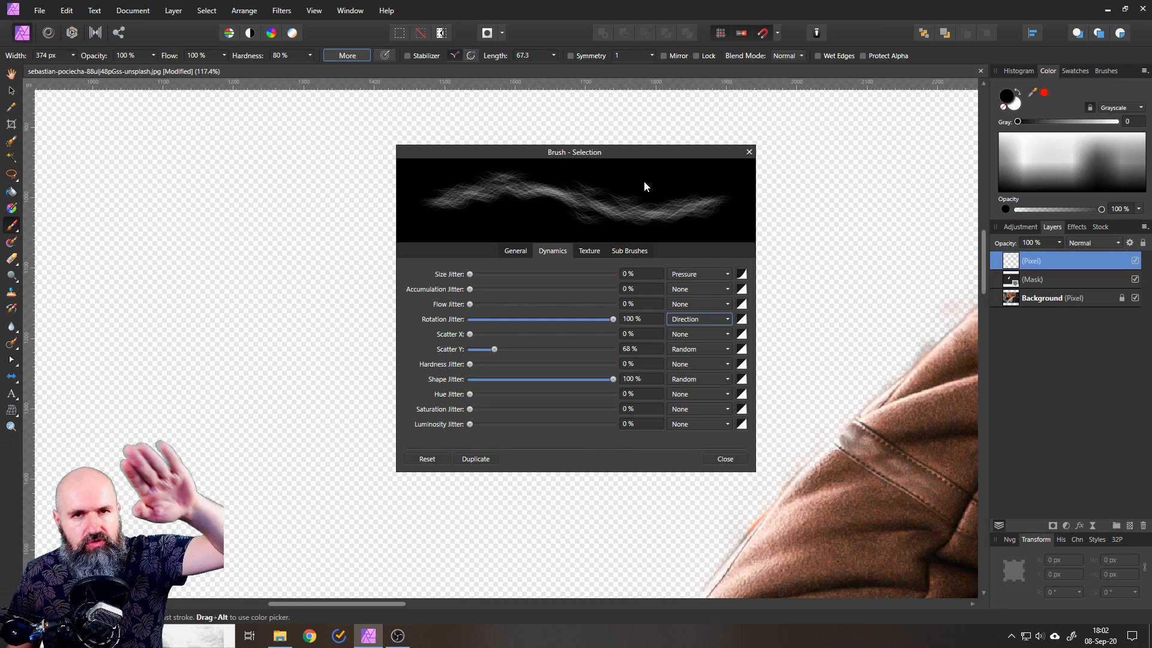
Set the fur brush's general rotation to 24% and close the brush settings
left_click(515, 250)
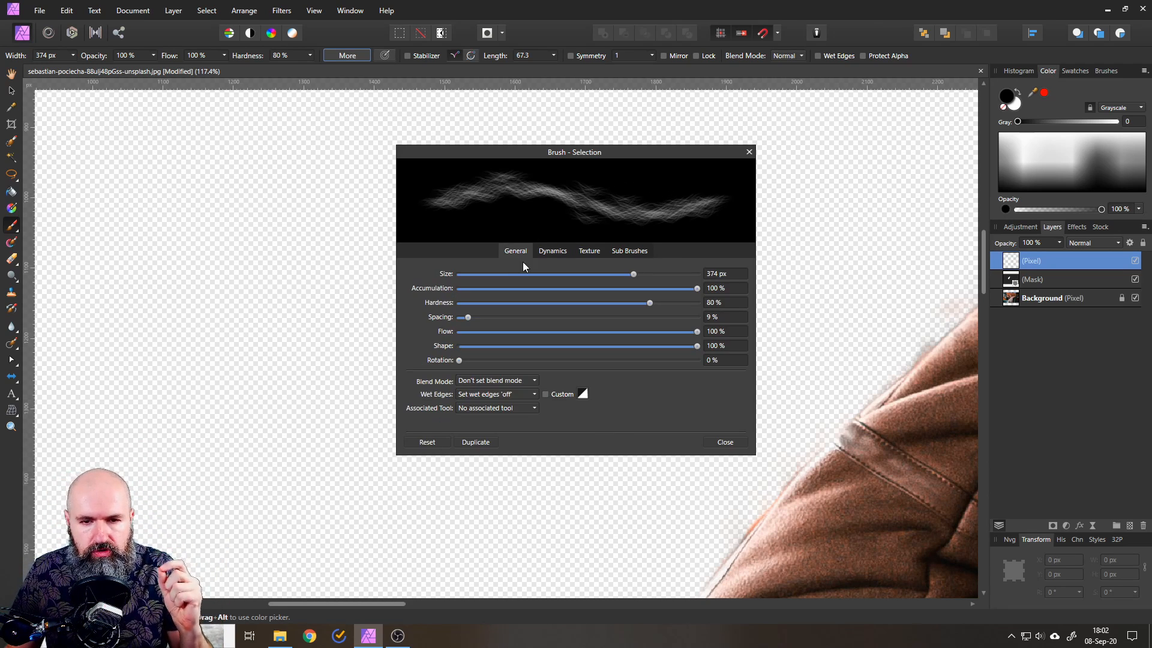
left_click_drag(458, 360, 589, 360)
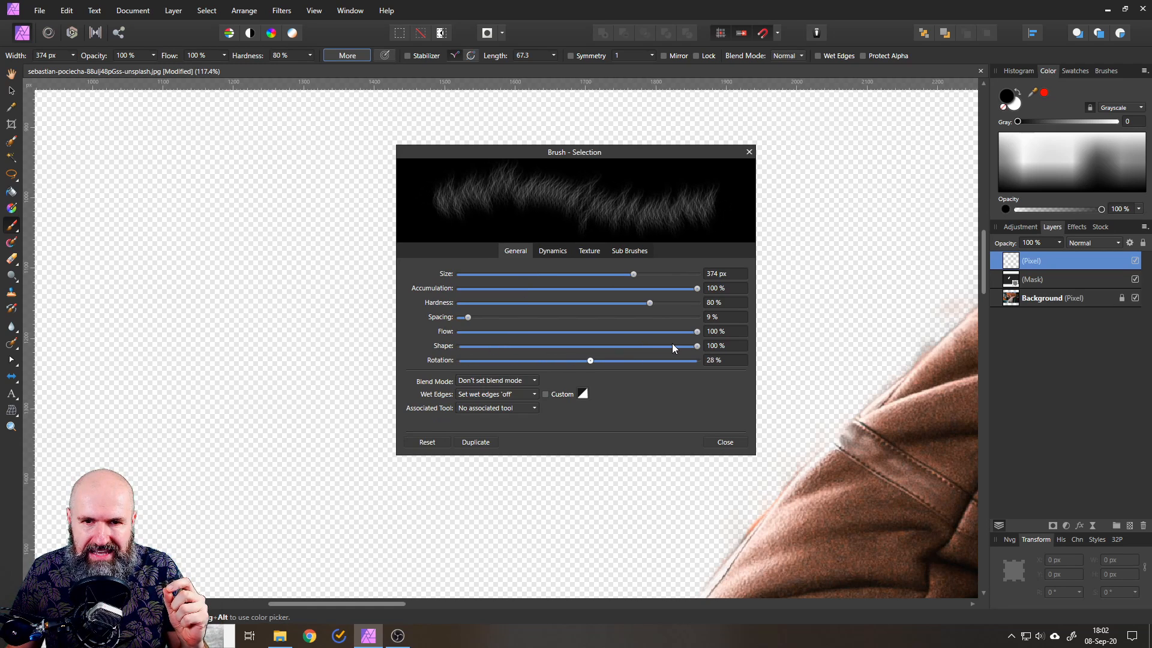
left_click_drag(589, 360, 572, 360)
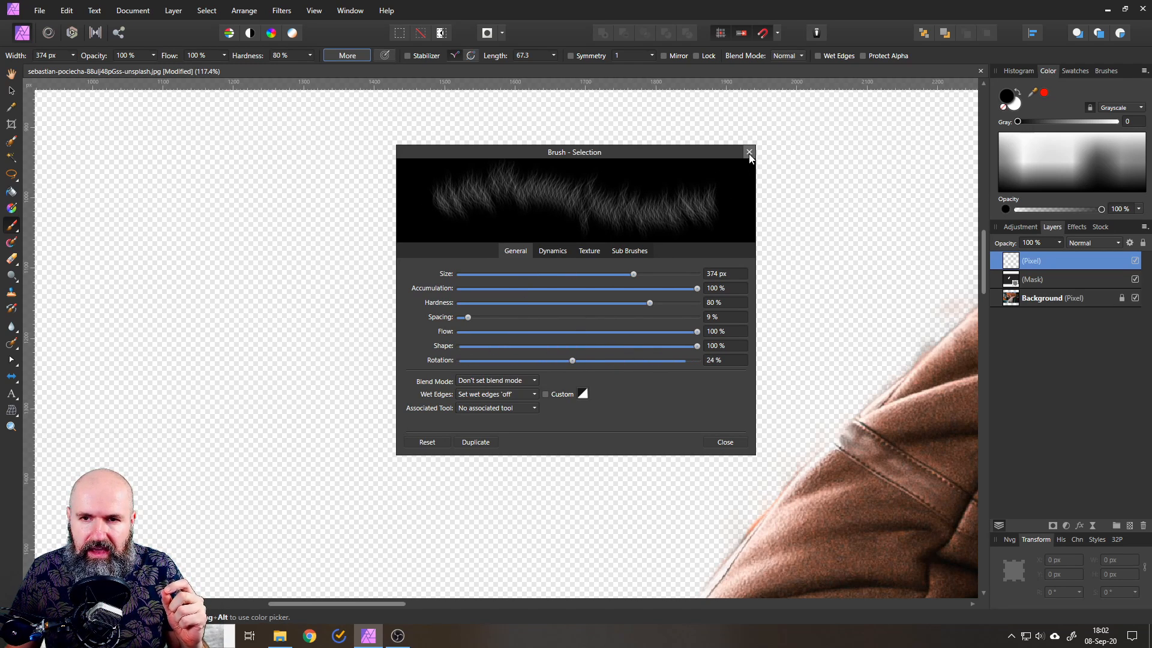
left_click(749, 152)
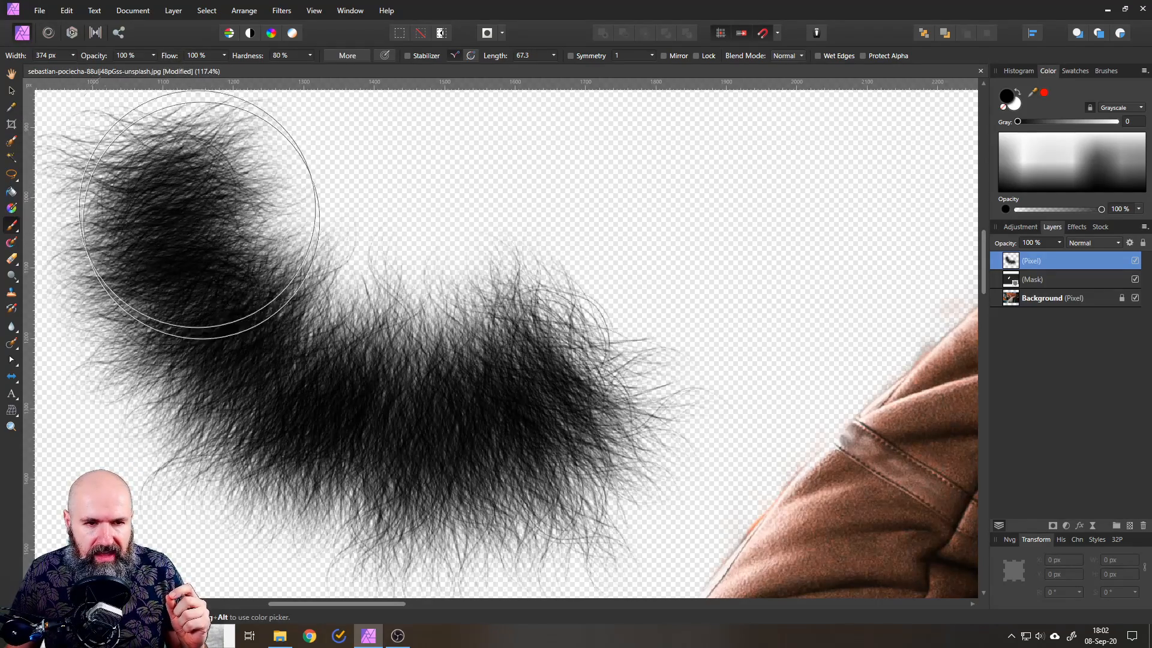
Paint two test strokes with the adjusted fur brush on the blank Pixel layer
left_click_drag(202, 212, 609, 386)
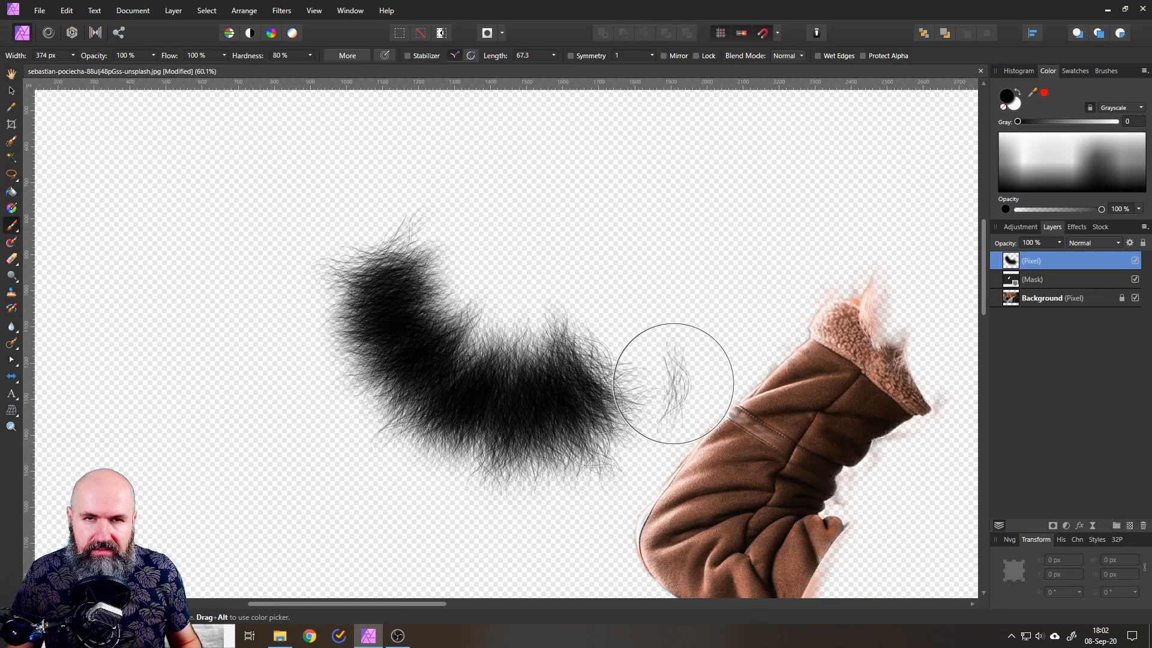
left_click_drag(671, 382, 659, 369)
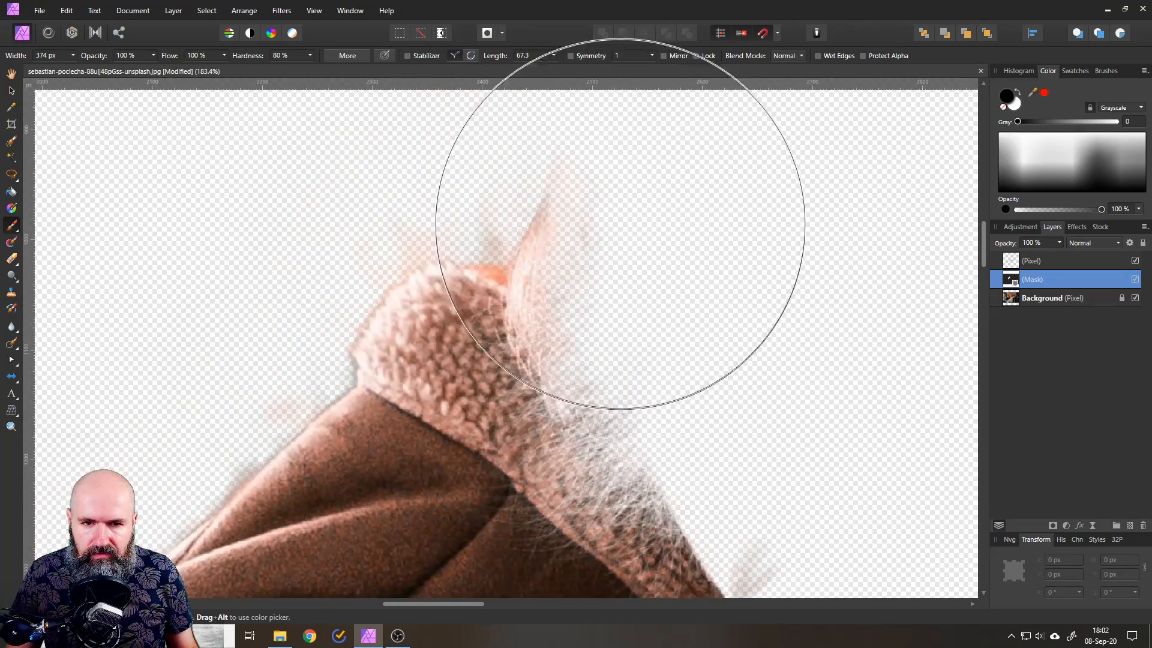
Paint fur-brush hair strands into the mask at the cuff and along the sleeve edge
left_click_drag(625, 220, 665, 408)
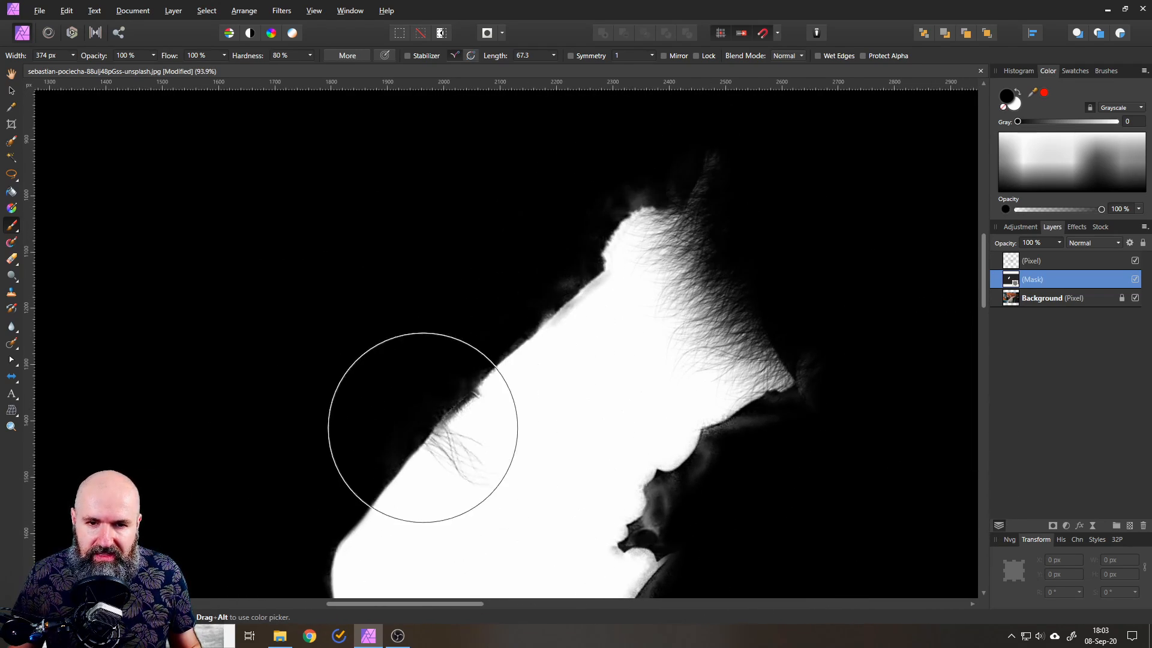
left_click_drag(422, 430, 562, 341)
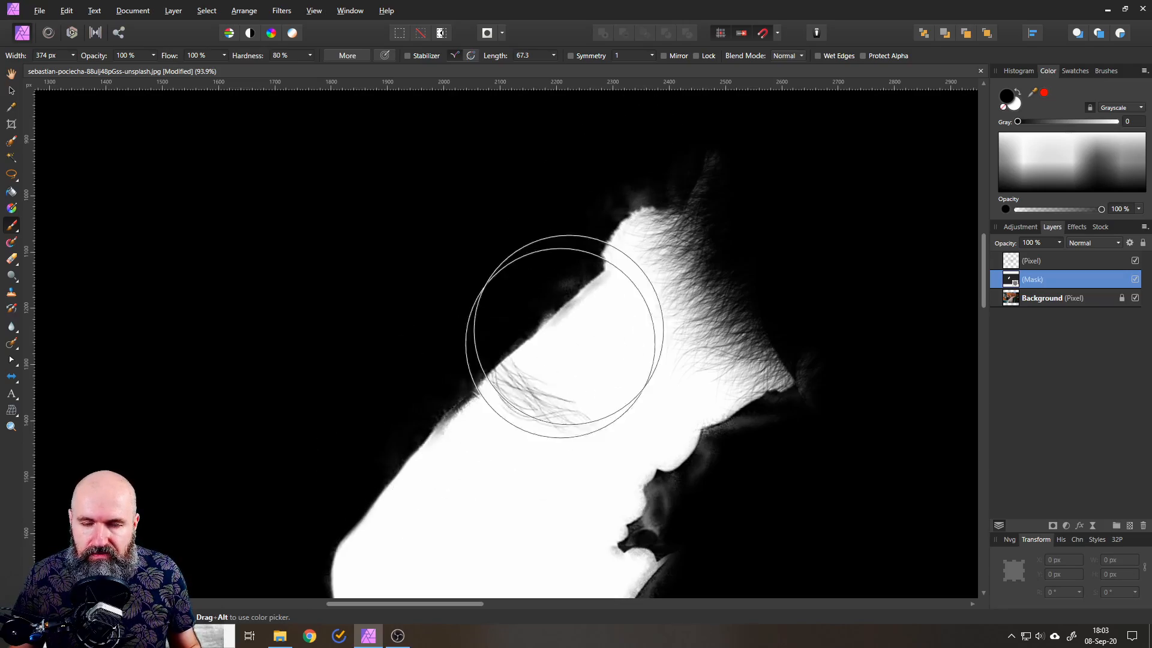